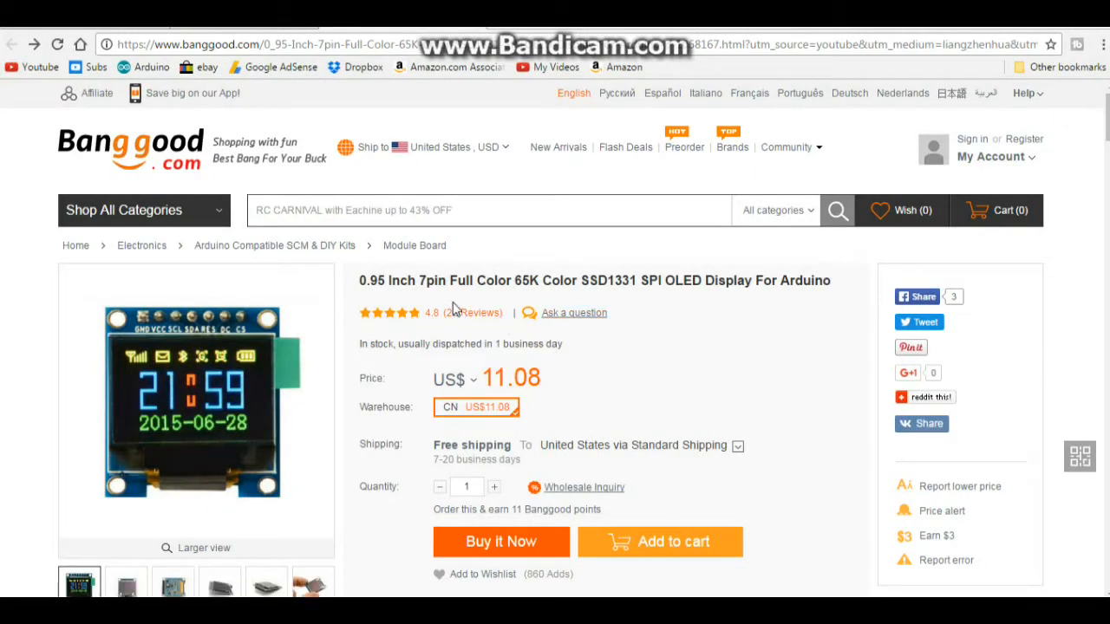
# Highlight the display size, product title and SSD1331 controller name on the product page
pyautogui.doubleClick(368, 280)
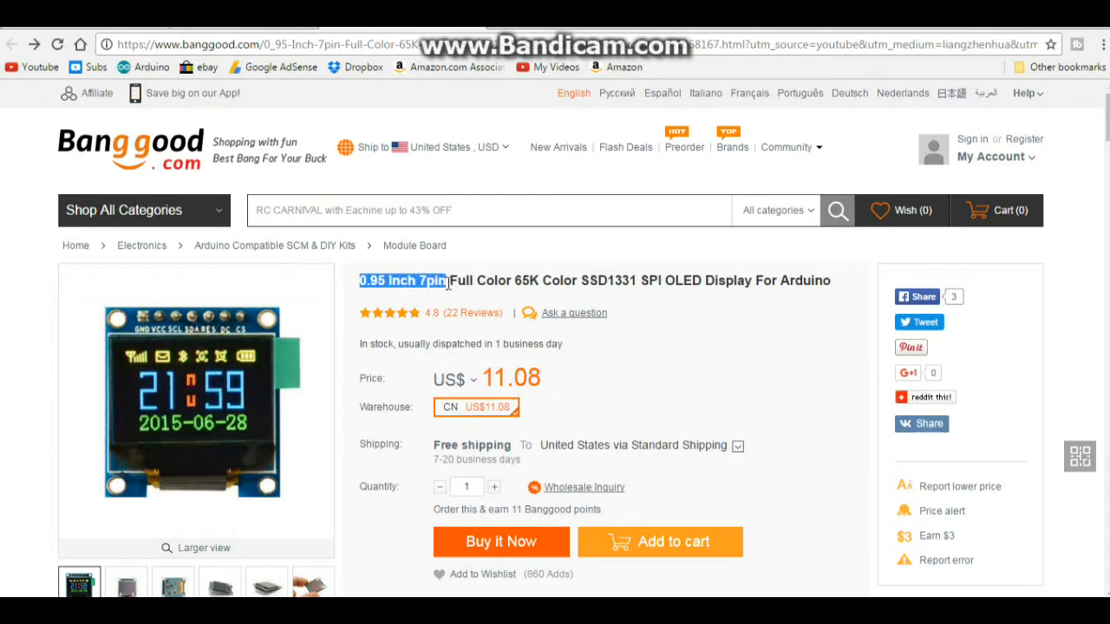
pyautogui.moveTo(450, 280); pyautogui.dragTo(551, 280)
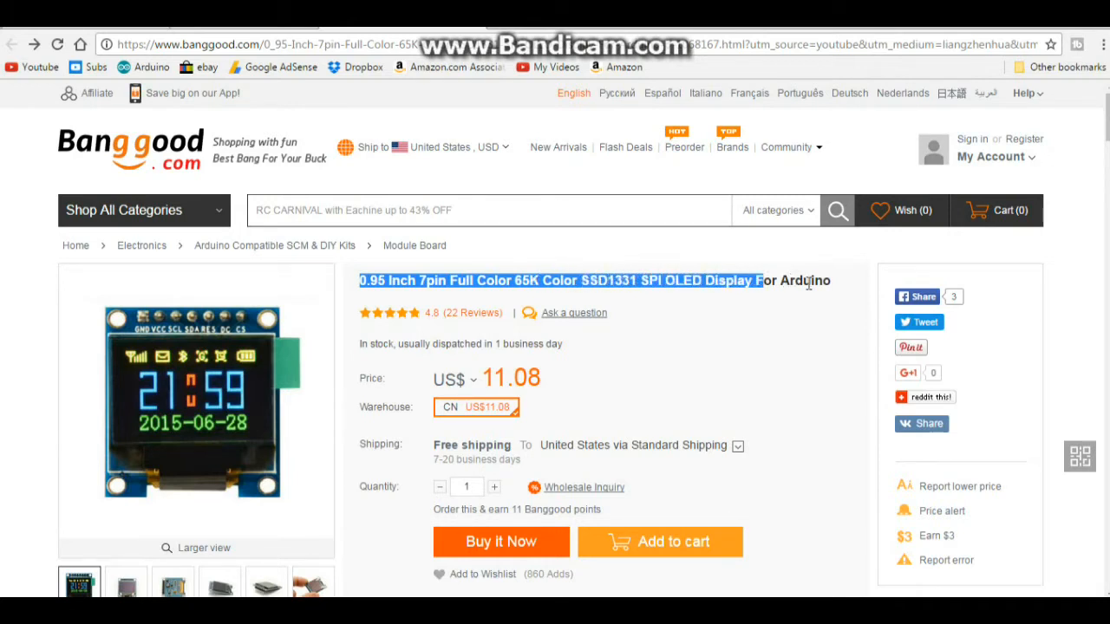
pyautogui.click(702, 295)
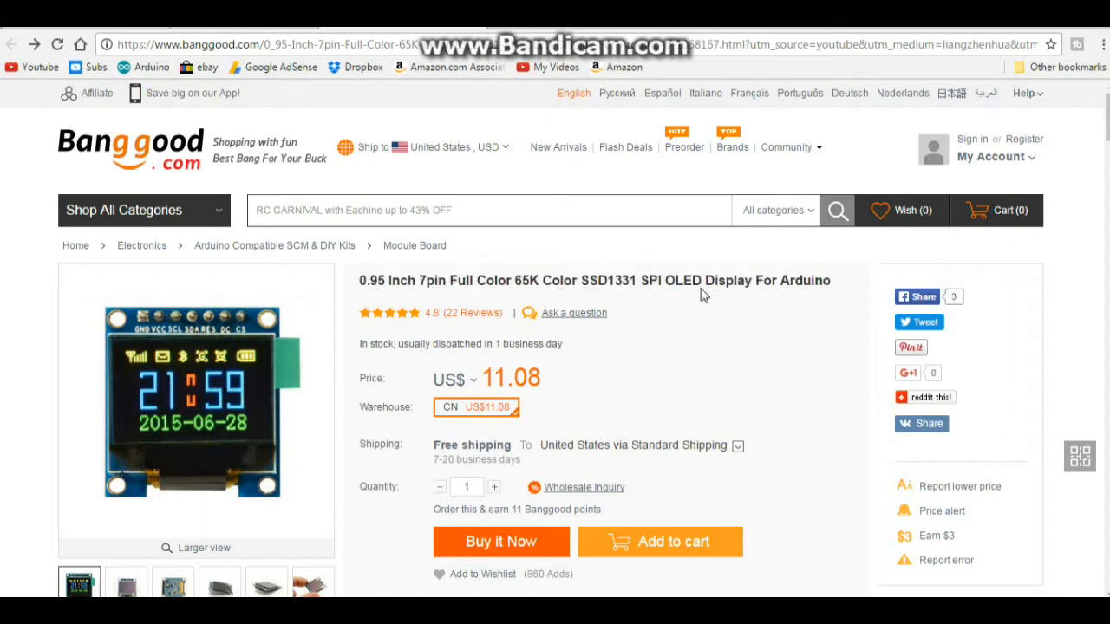
pyautogui.click(633, 280)
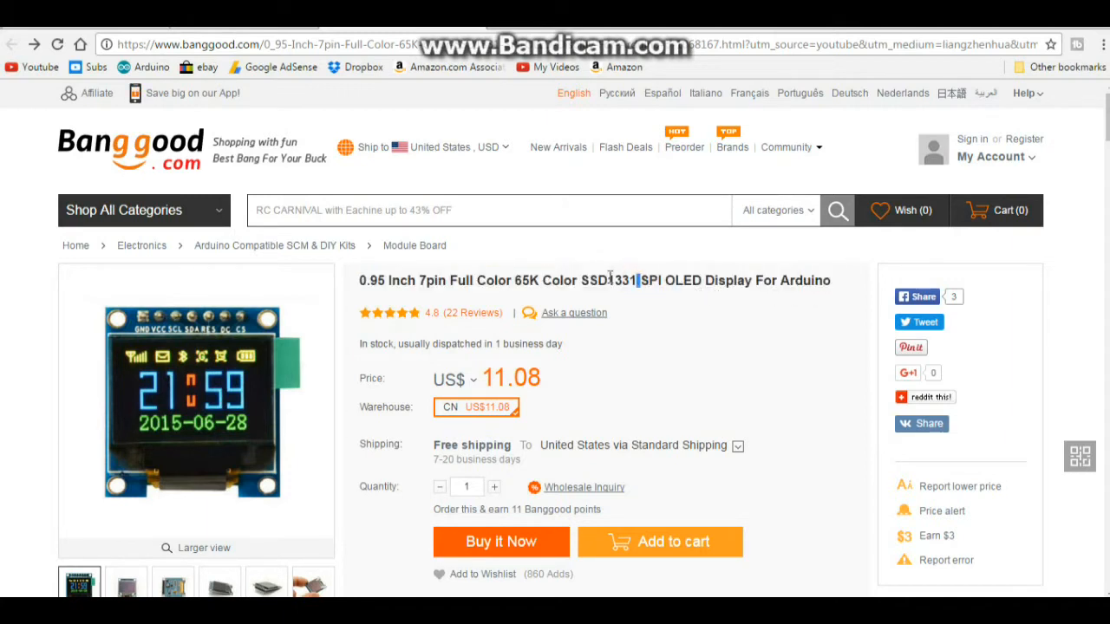
pyautogui.doubleClick(607, 280)
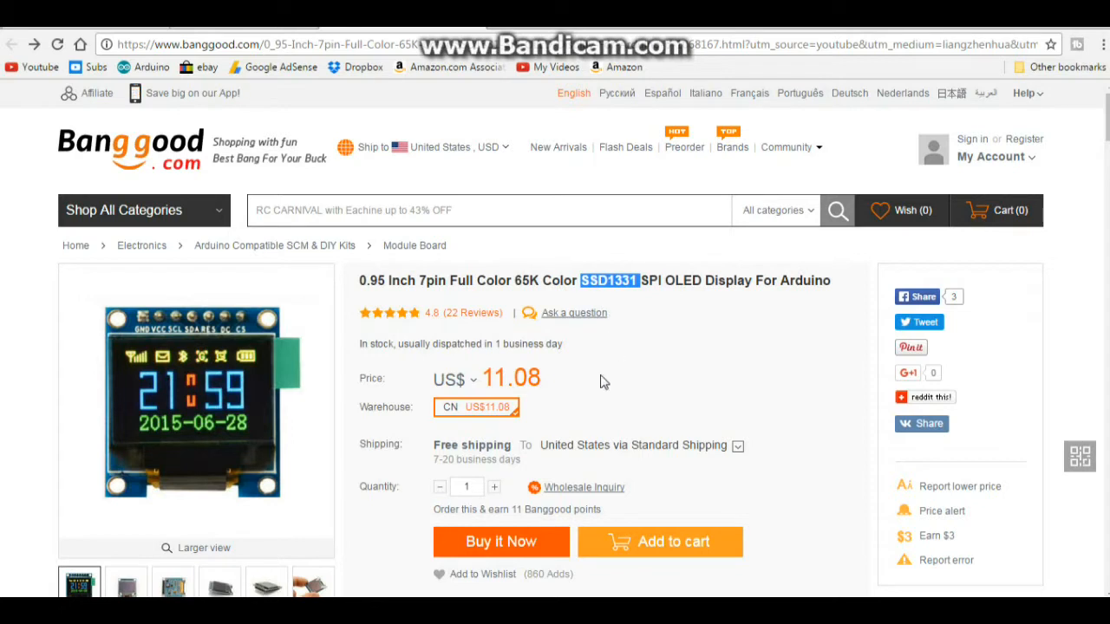
pyautogui.moveTo(555, 400)
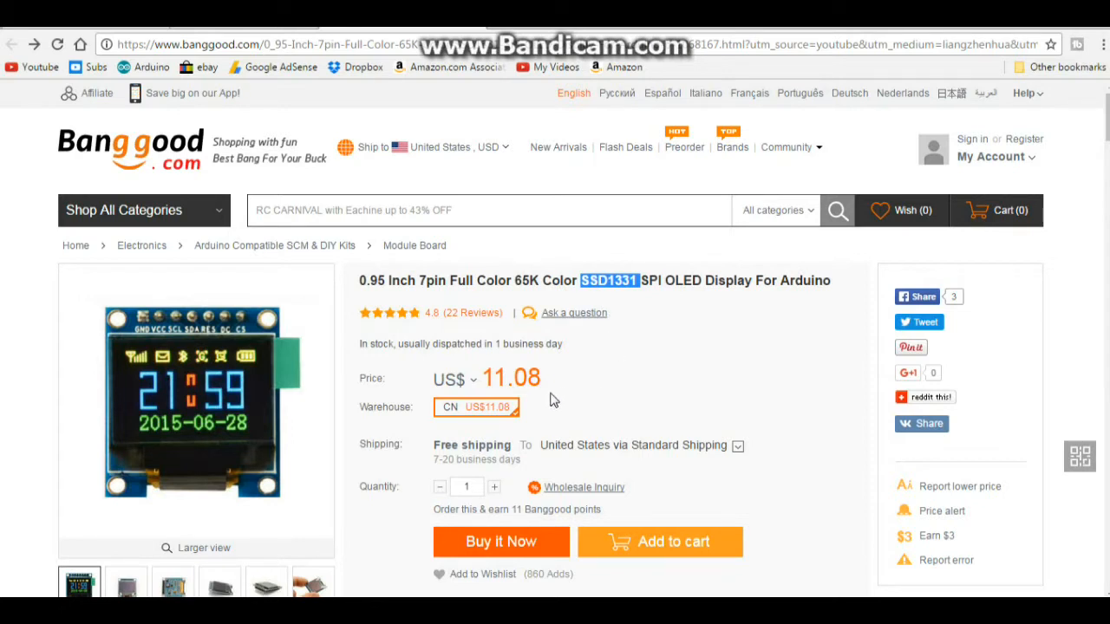
pyautogui.moveTo(512, 421)
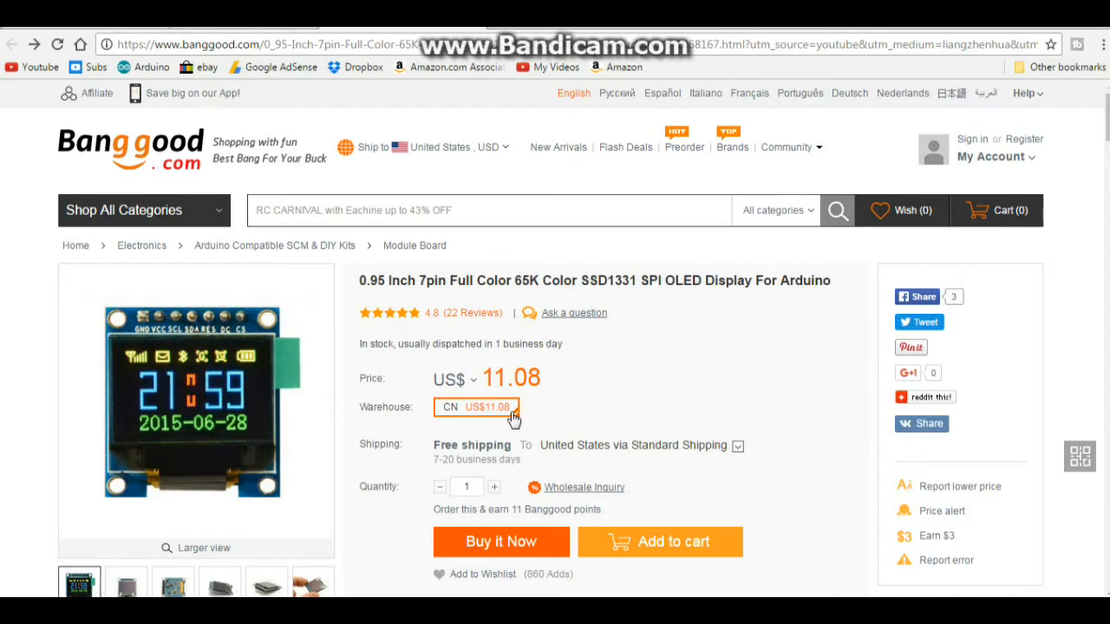
# Switch the price through euros, British pounds, Australian dollars, then back to US dollars
pyautogui.click(455, 380)
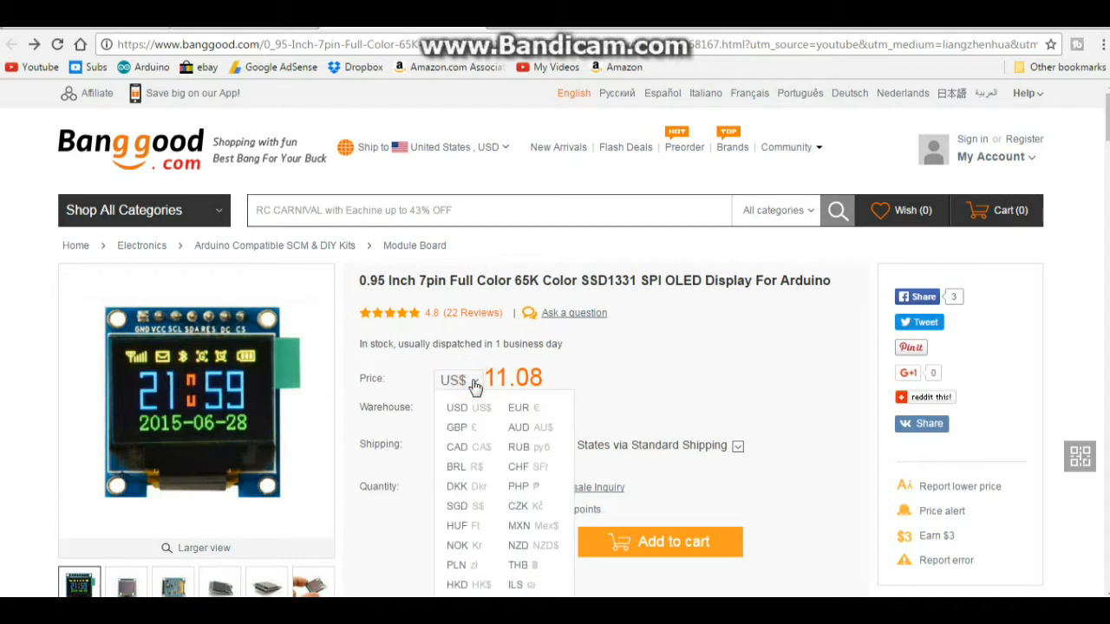
pyautogui.click(457, 408)
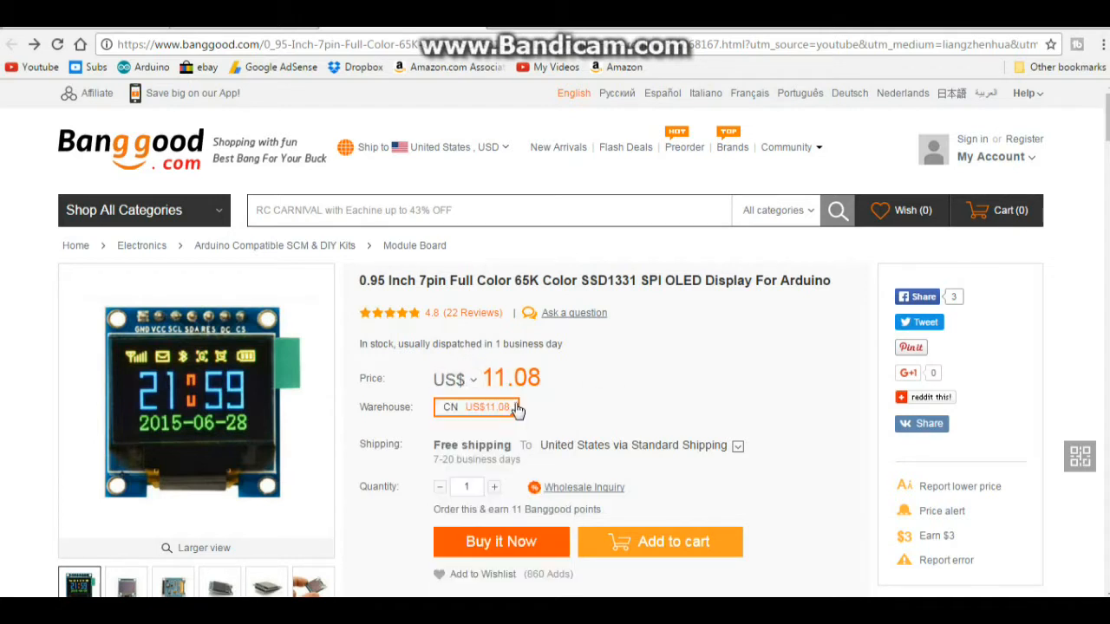
pyautogui.click(454, 379)
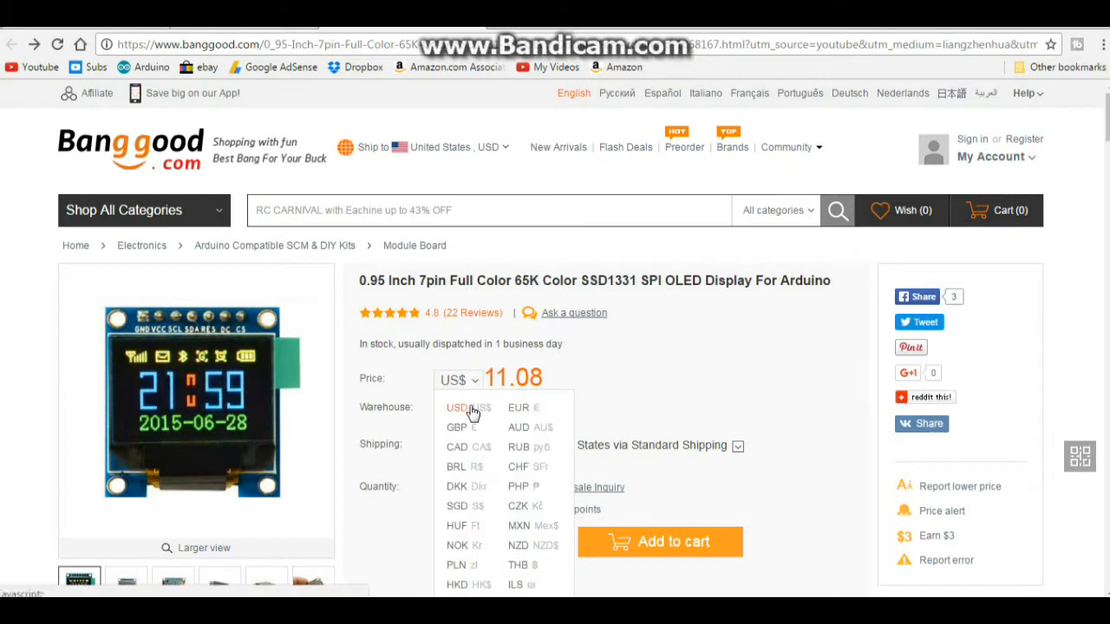
pyautogui.click(519, 407)
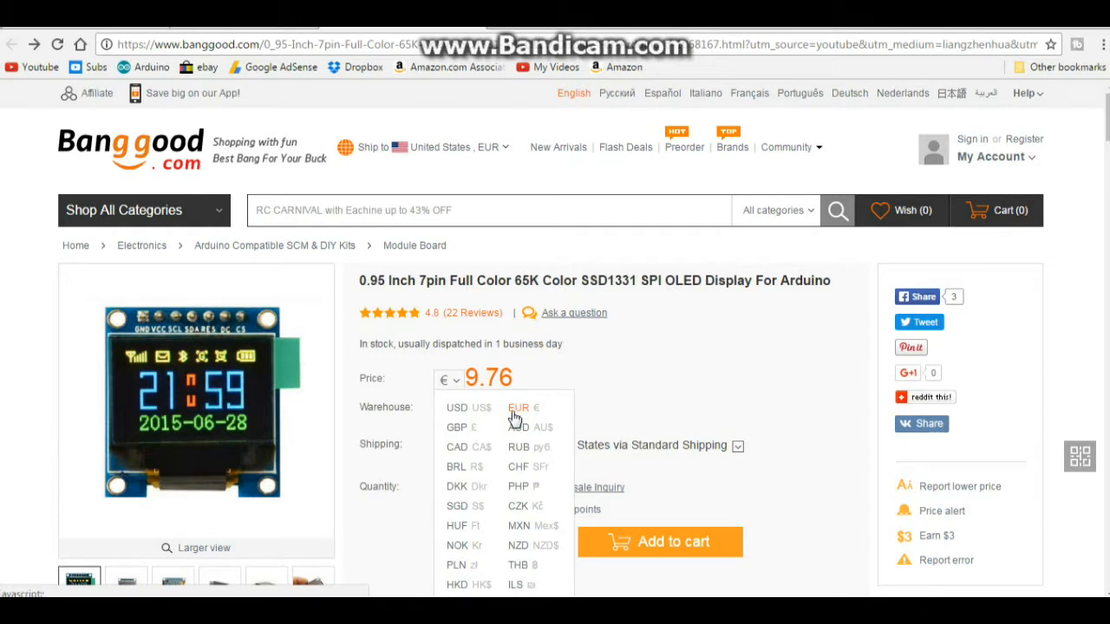
pyautogui.click(457, 427)
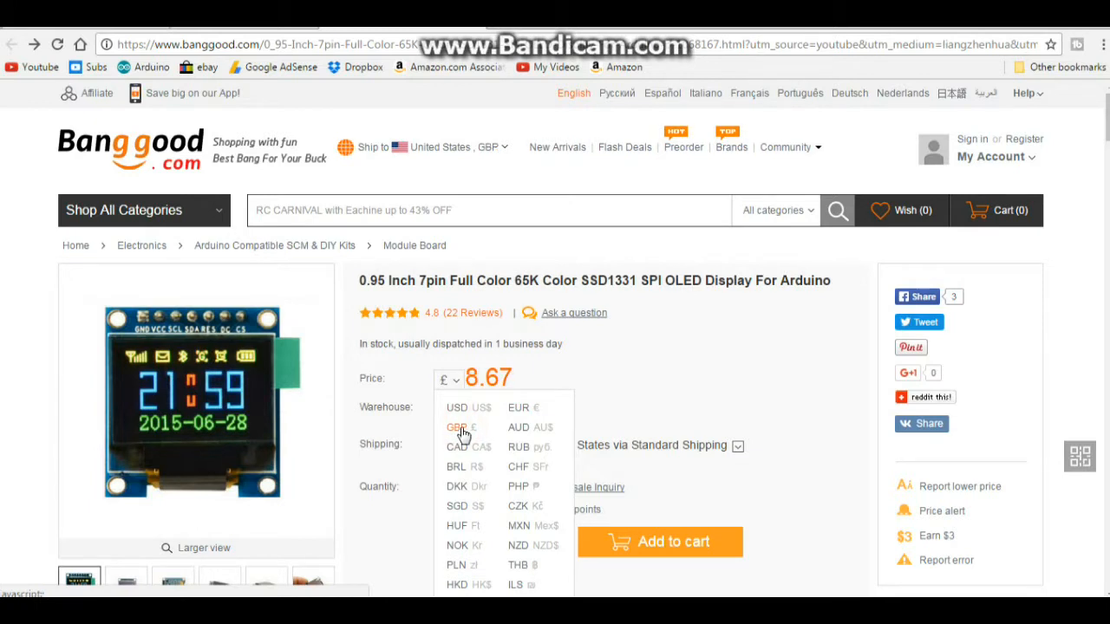
pyautogui.moveTo(517, 427)
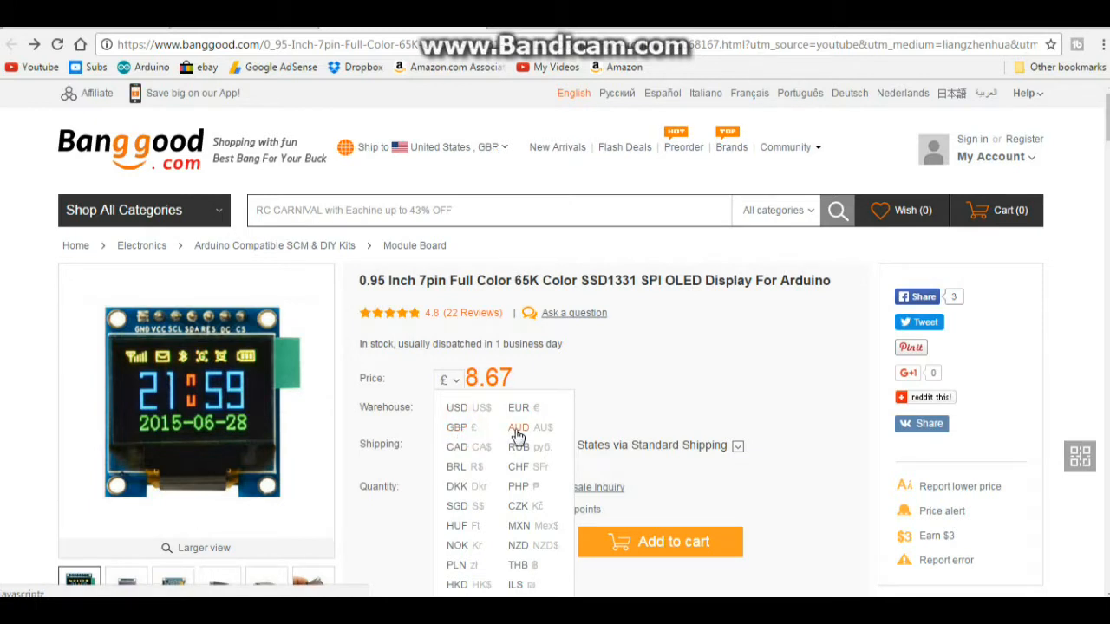
pyautogui.click(518, 426)
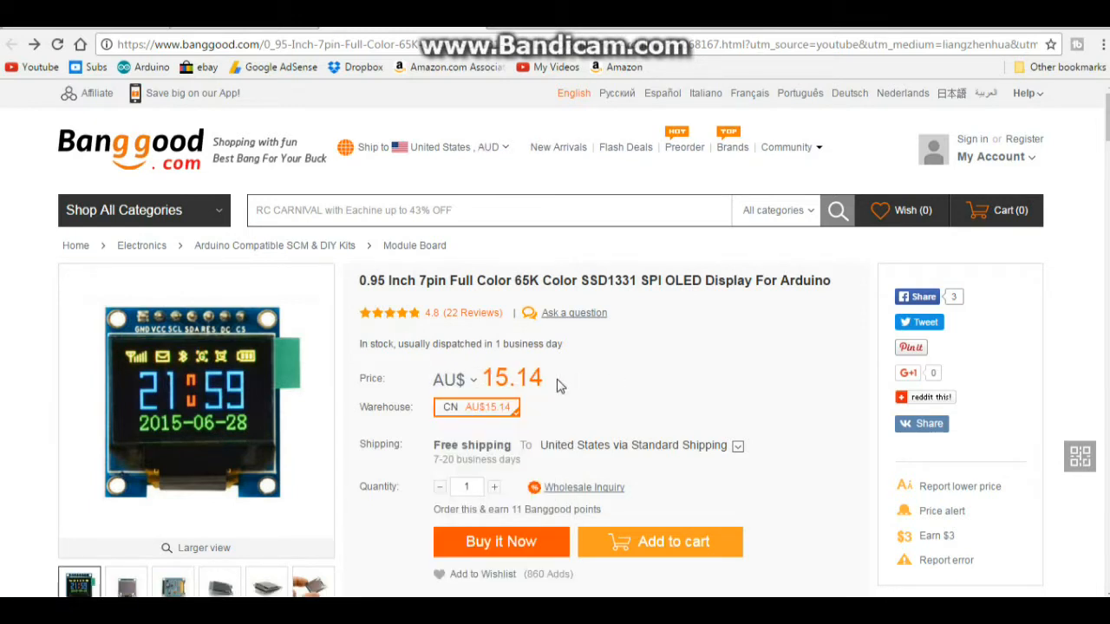
pyautogui.click(455, 379)
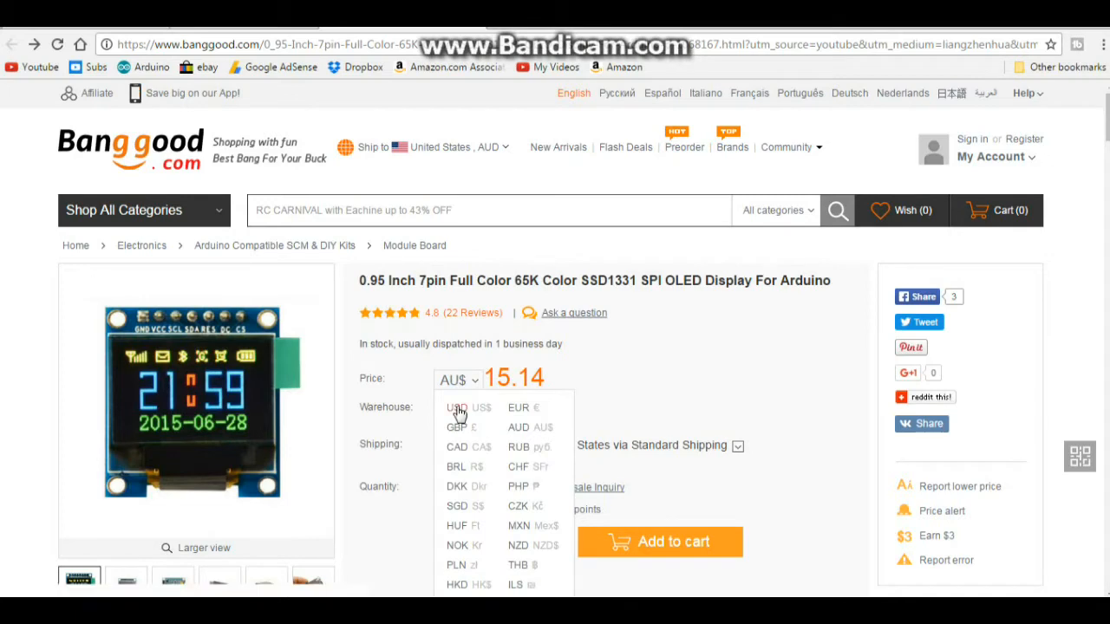
pyautogui.click(458, 408)
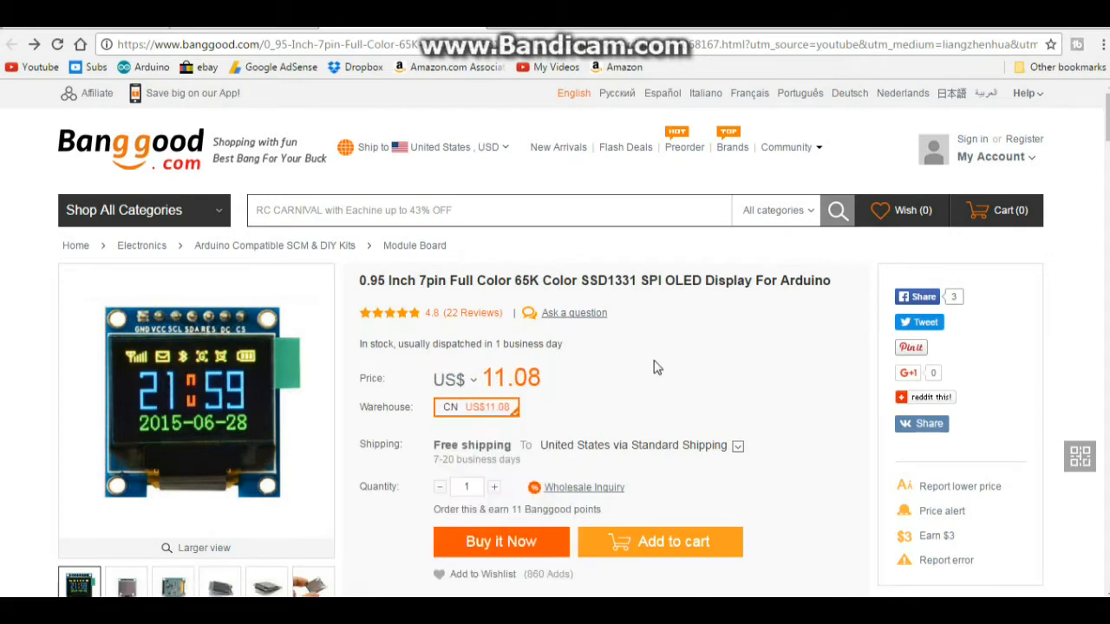
# Enlarge and close the product photo, then open the Arduino IDE Sketch menu
pyautogui.scroll(-3)
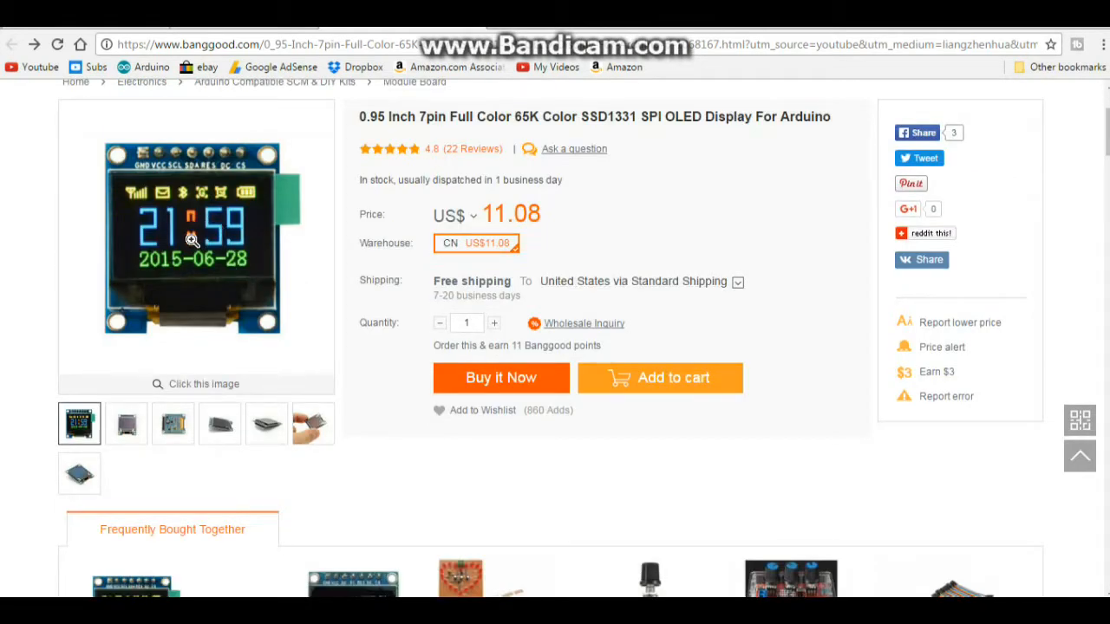
pyautogui.click(195, 239)
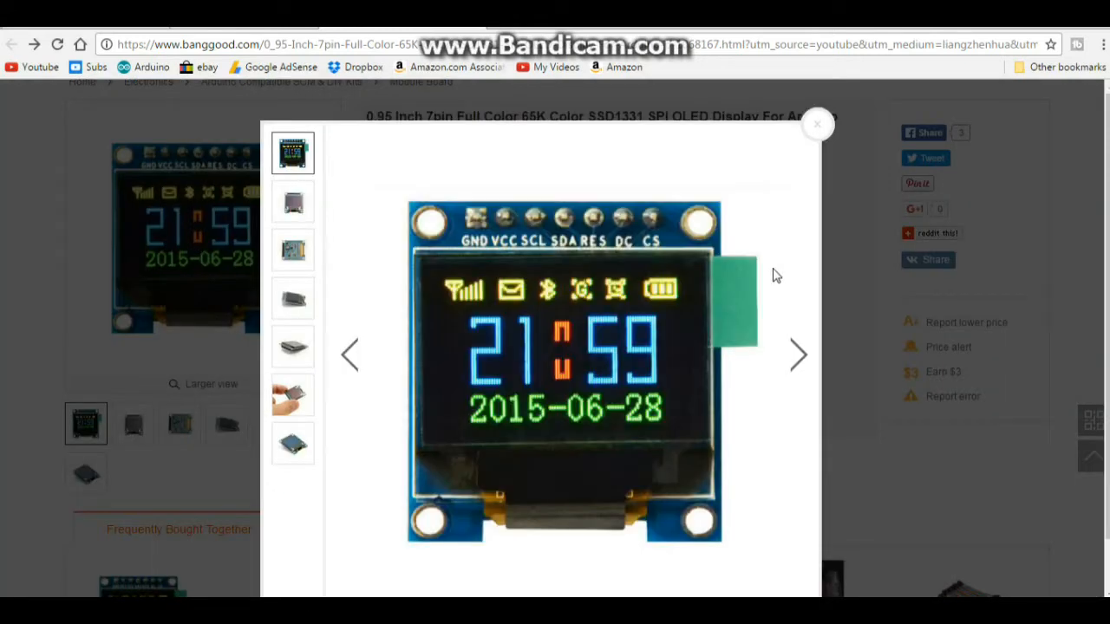
pyautogui.moveTo(813, 155)
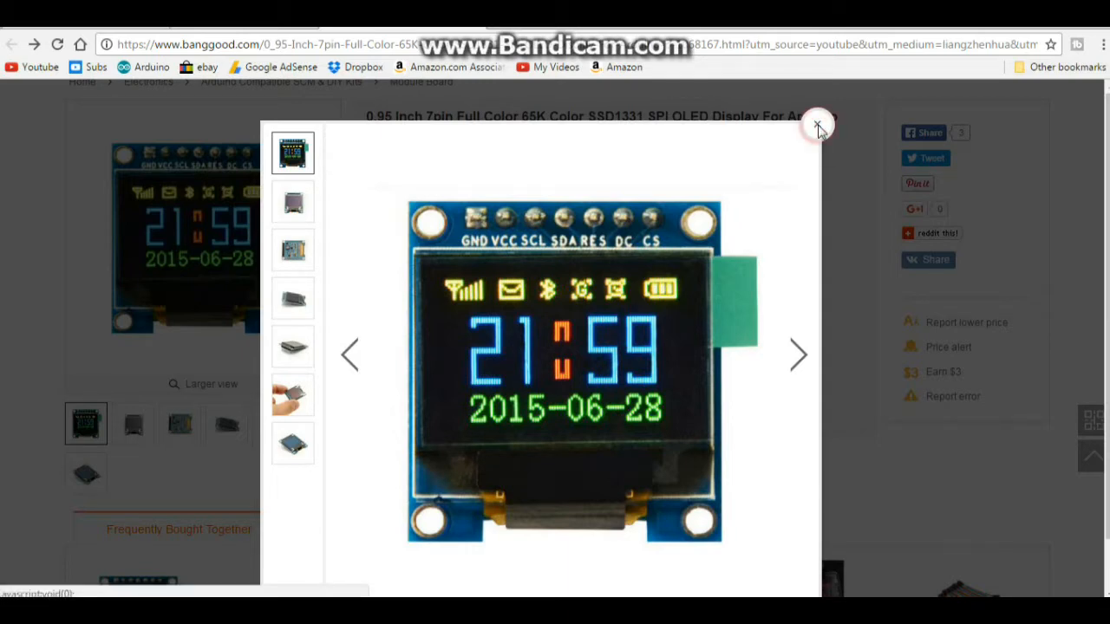
pyautogui.click(817, 127)
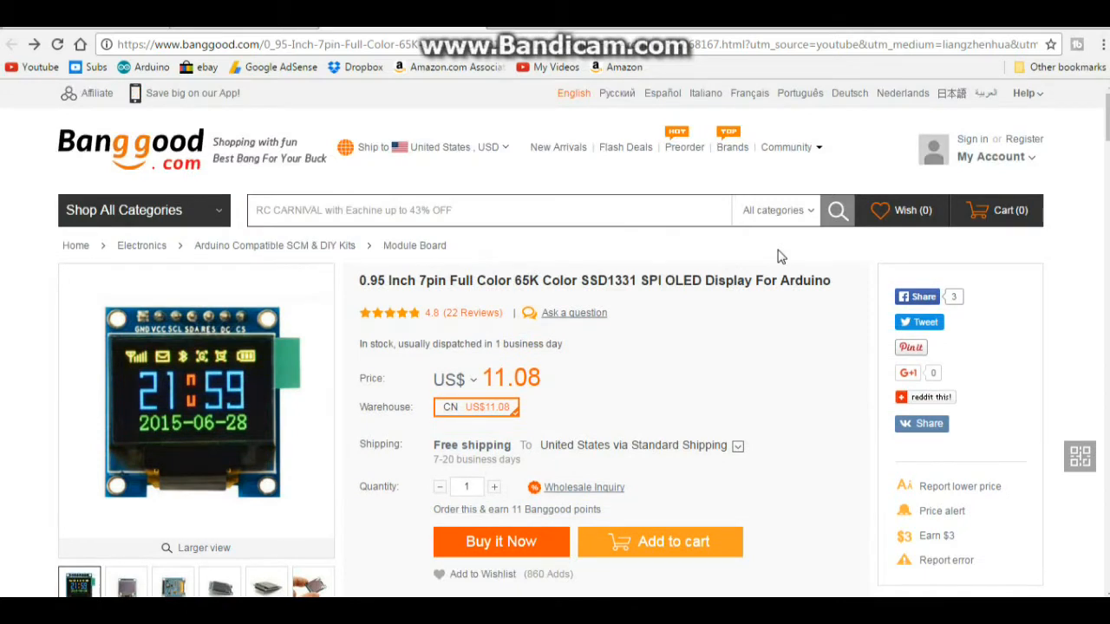
pyautogui.click(991, 156)
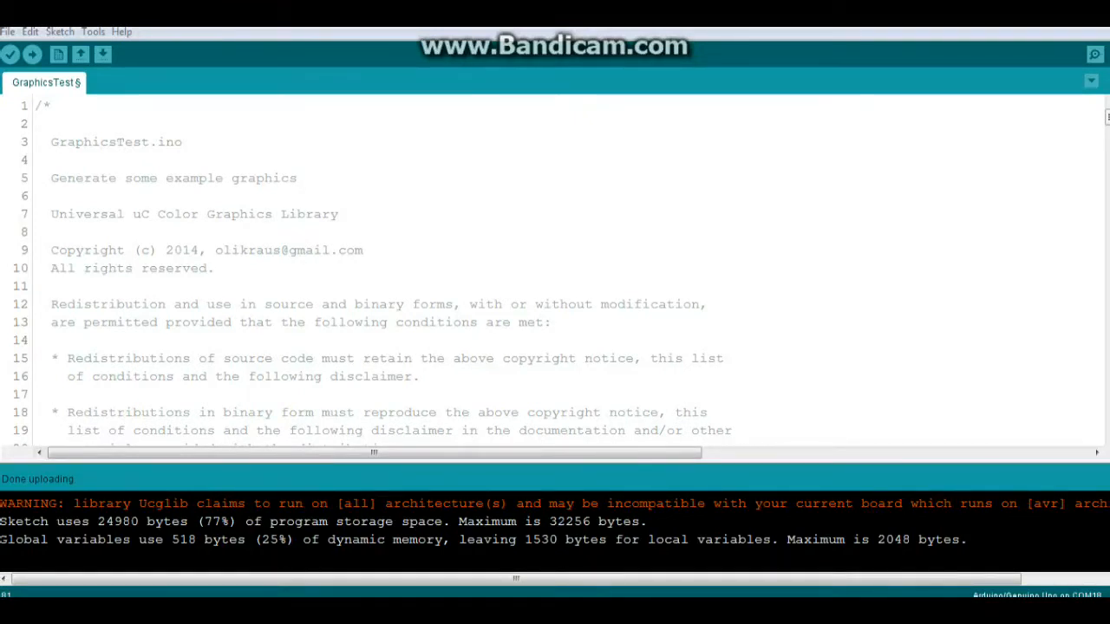
pyautogui.moveTo(299, 71)
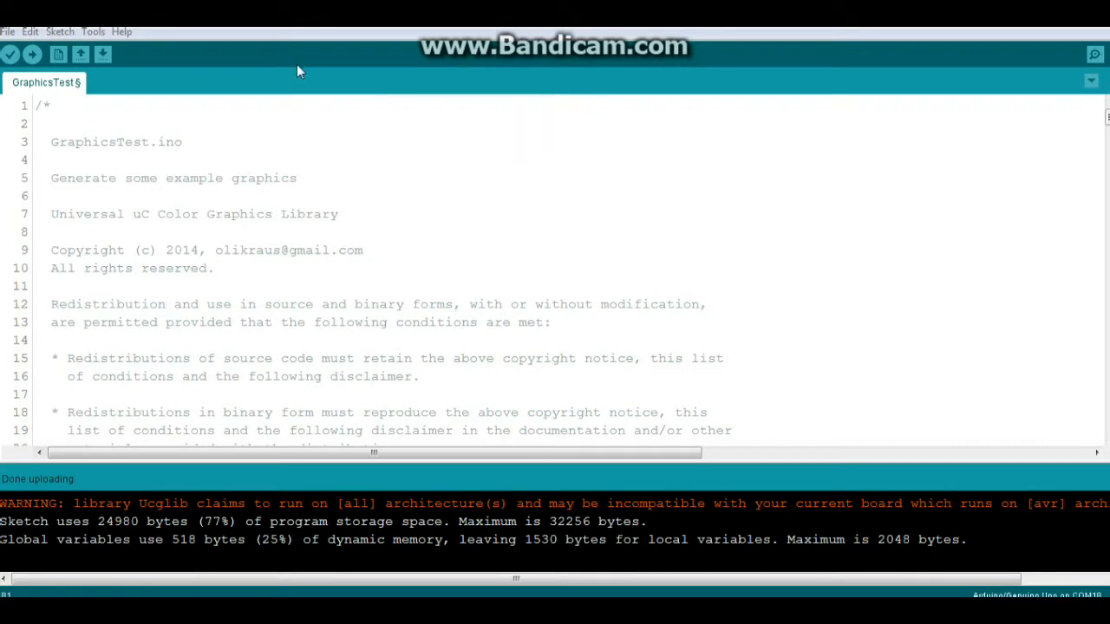
pyautogui.click(60, 31)
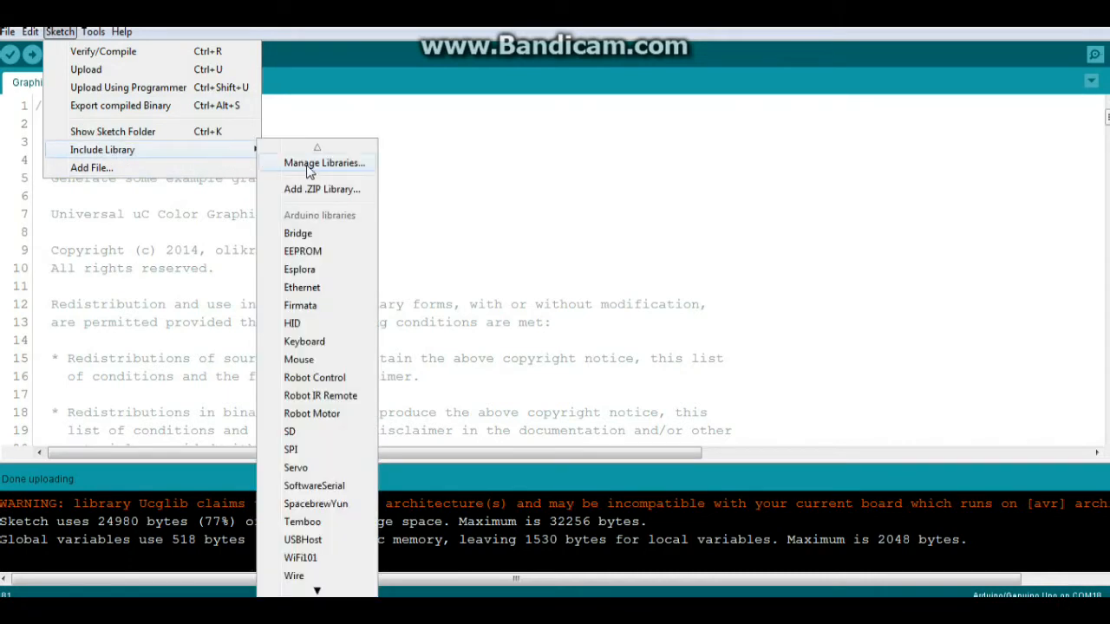
pyautogui.moveTo(1048, 32)
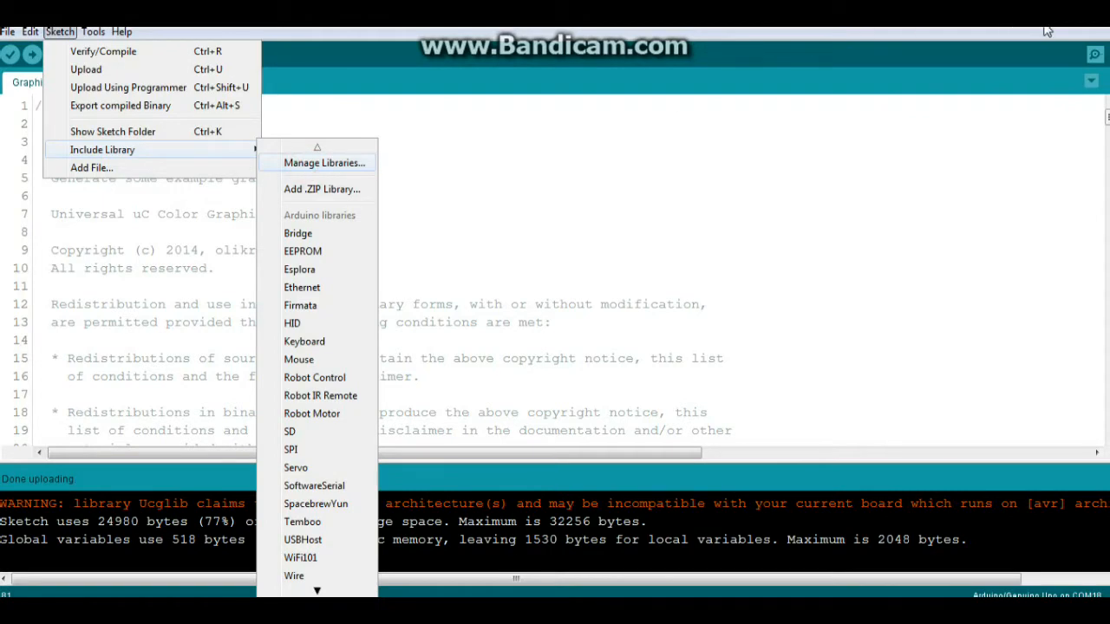
# Search Library Manager for 'ucg', confirm Ucglib by oliver 1.4.0 is installed, then close it
pyautogui.click(325, 163)
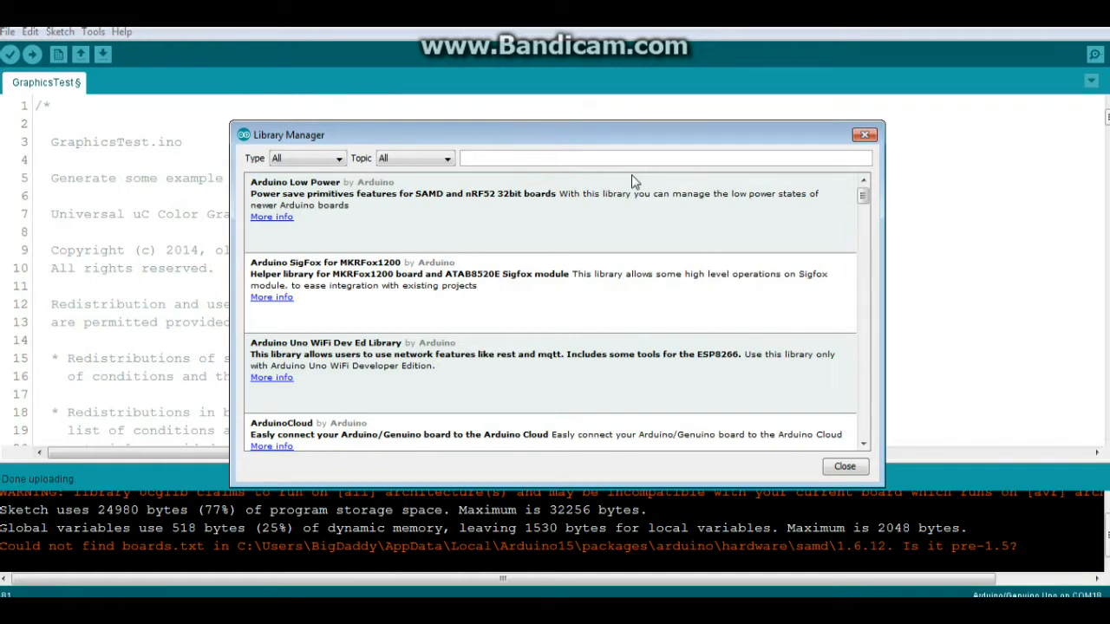
pyautogui.write('ucg')
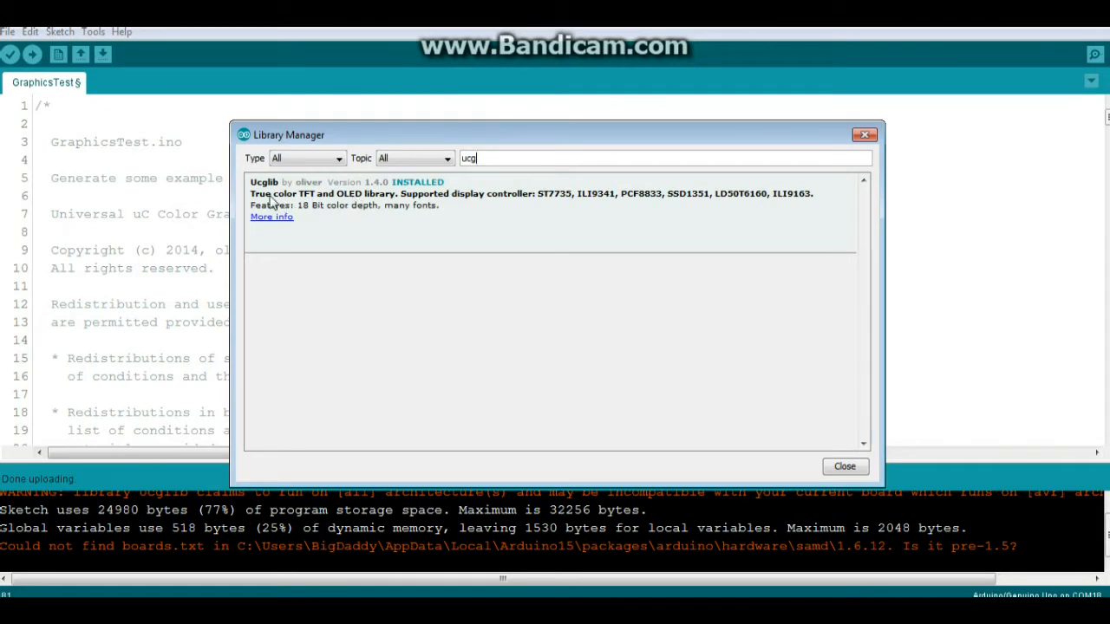
pyautogui.moveTo(309, 193)
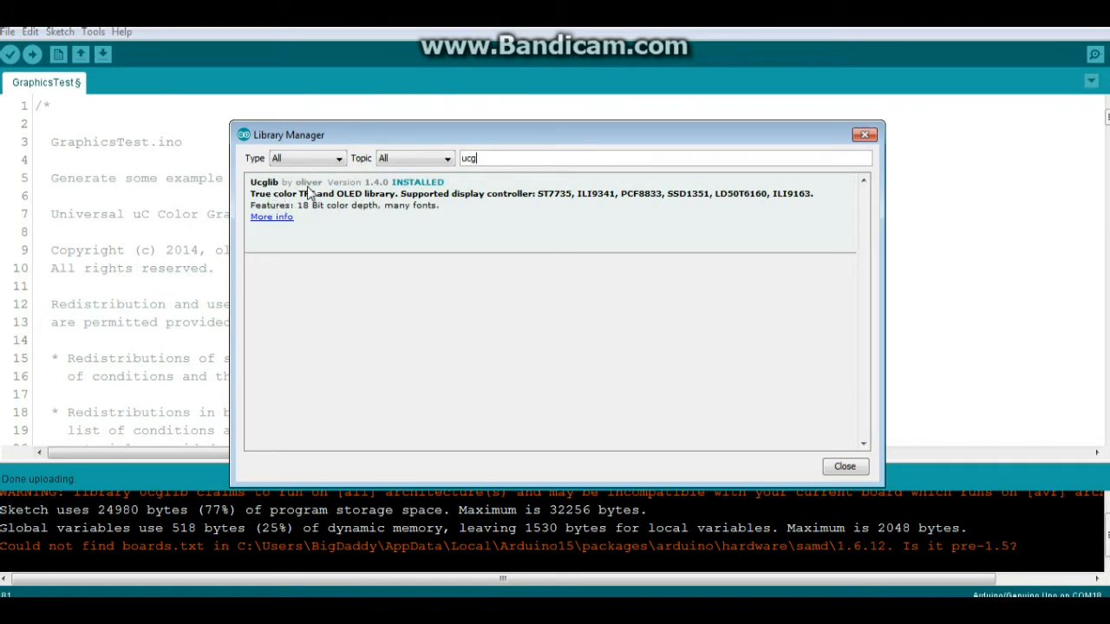
pyautogui.moveTo(368, 194)
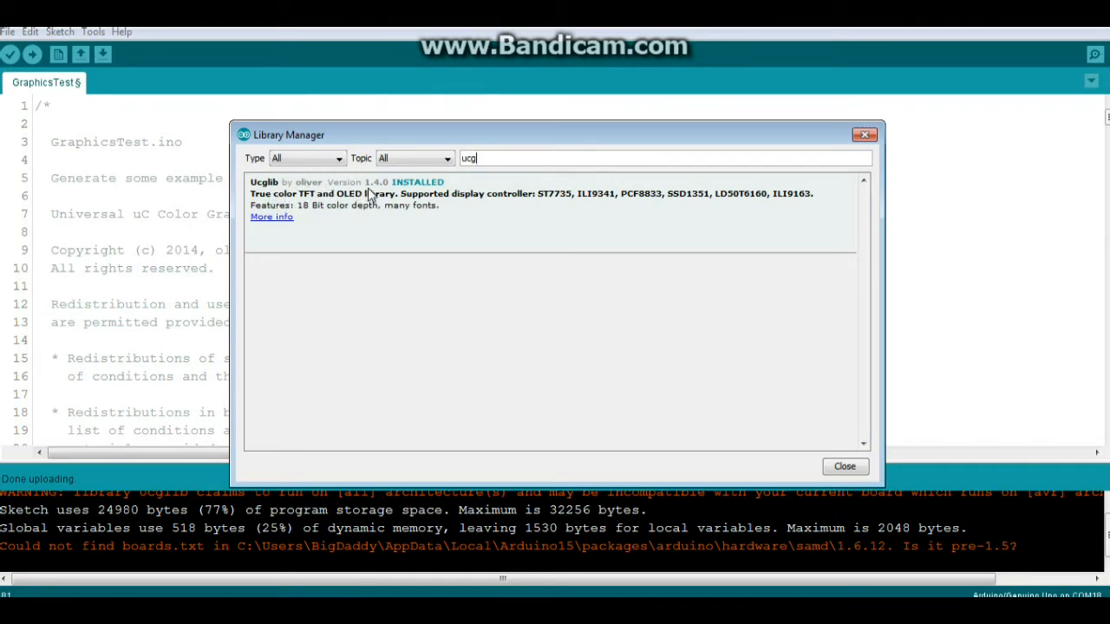
pyautogui.moveTo(388, 194)
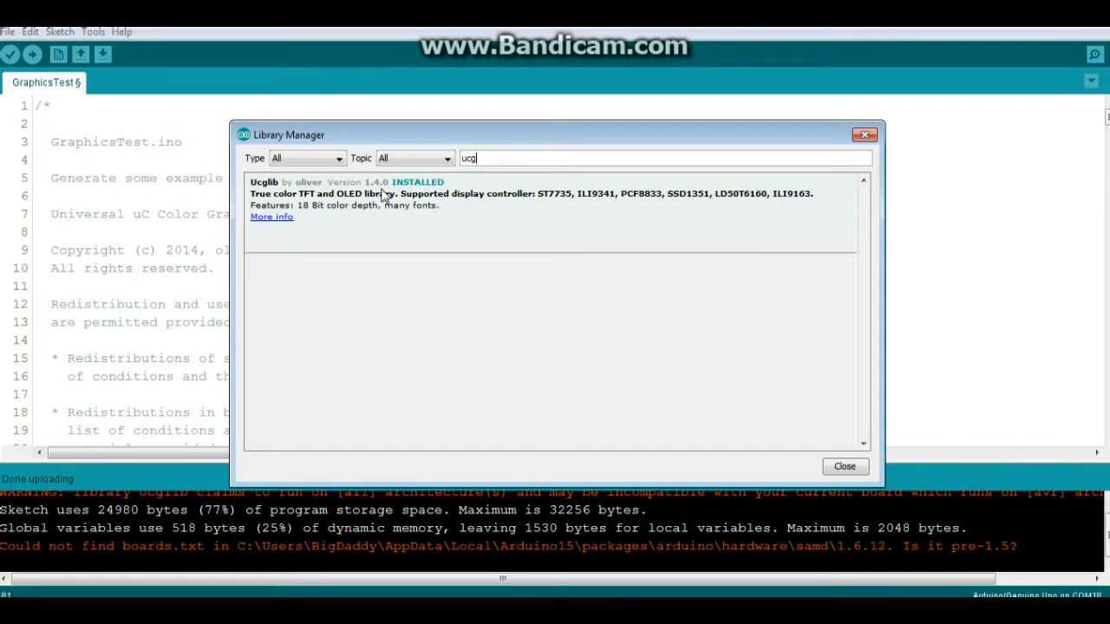
pyautogui.moveTo(373, 226)
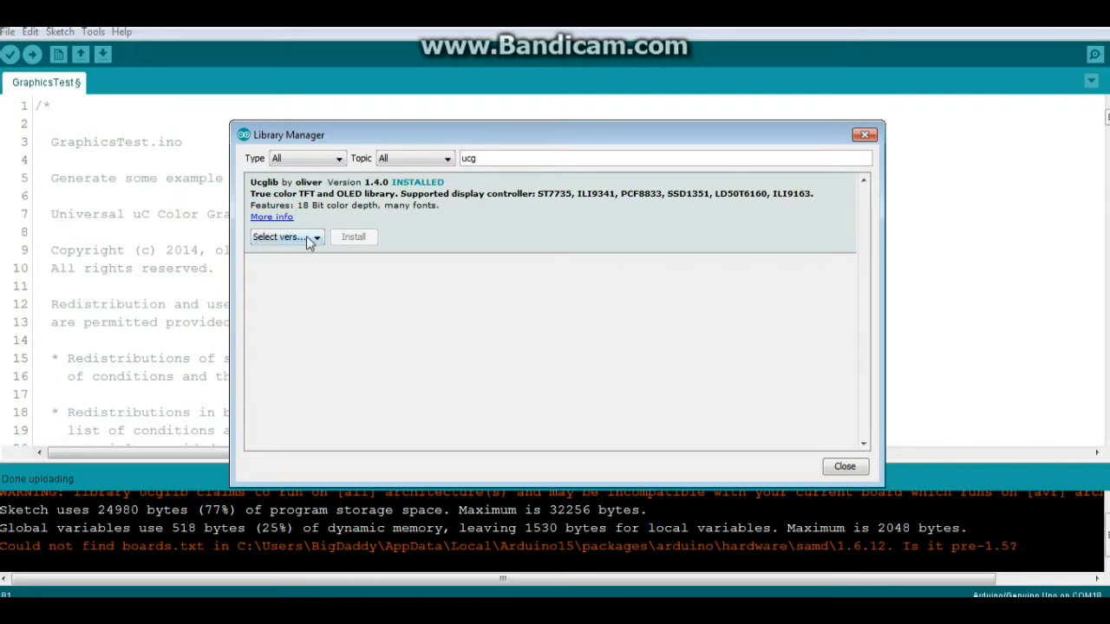
pyautogui.moveTo(906, 394)
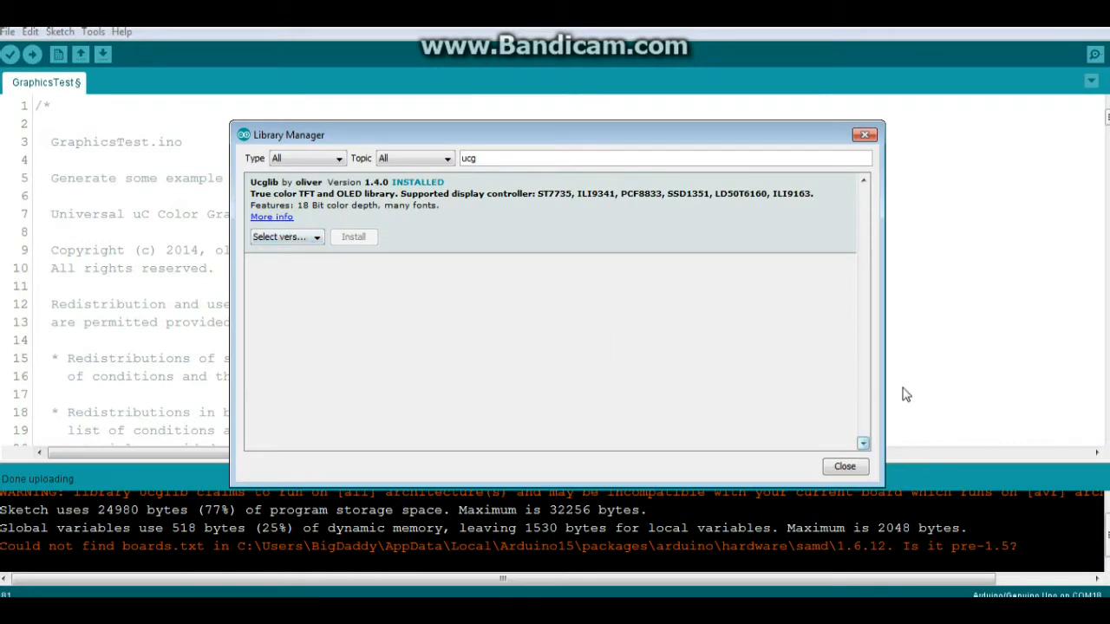
pyautogui.click(844, 467)
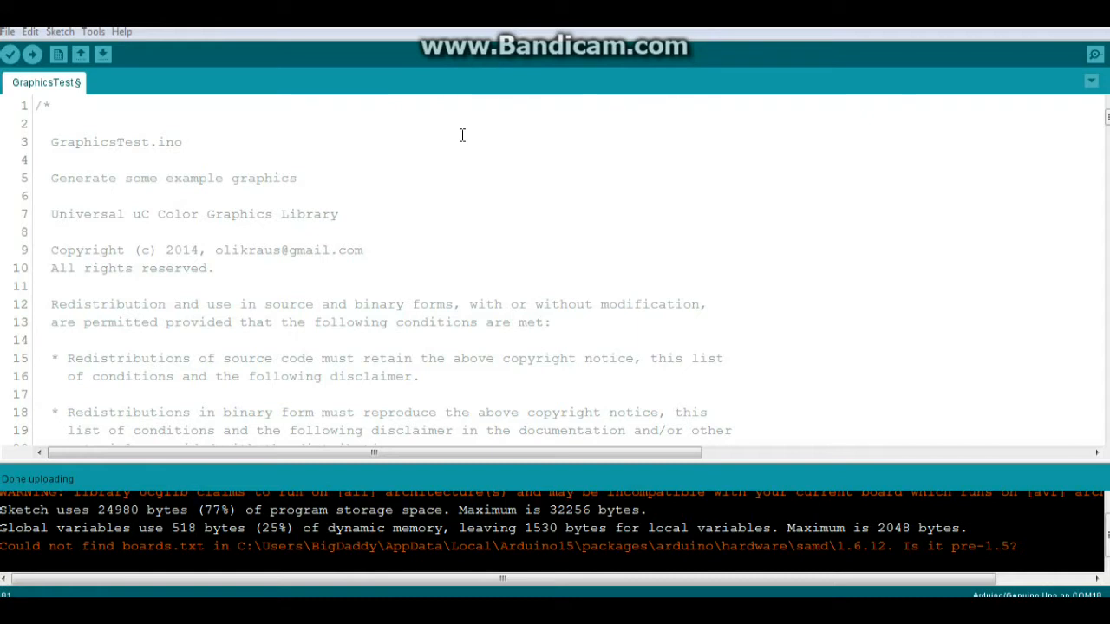
pyautogui.moveTo(457, 135)
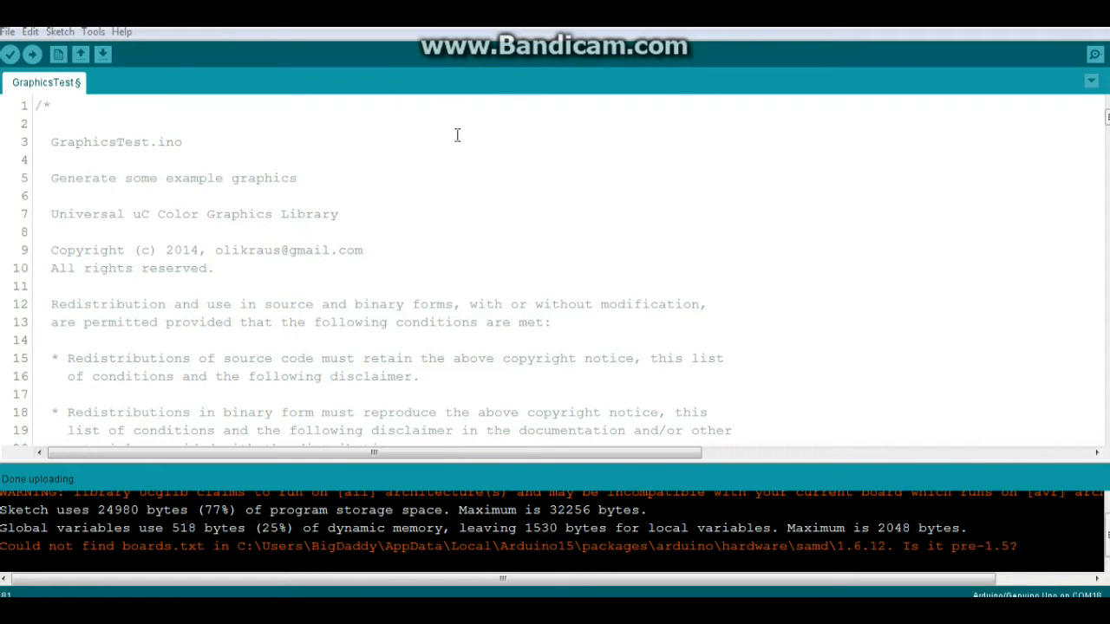
pyautogui.moveTo(335, 159)
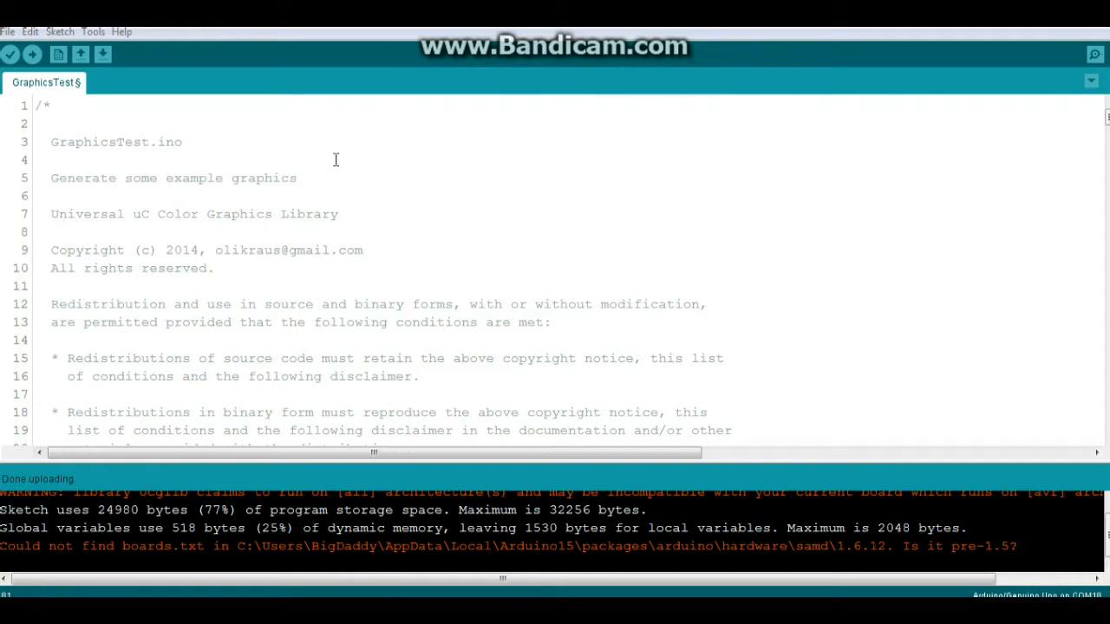
# Scroll past the license header, highlight the constructor note, and reach the SSD1331 constructor at line 81
pyautogui.scroll(-3)
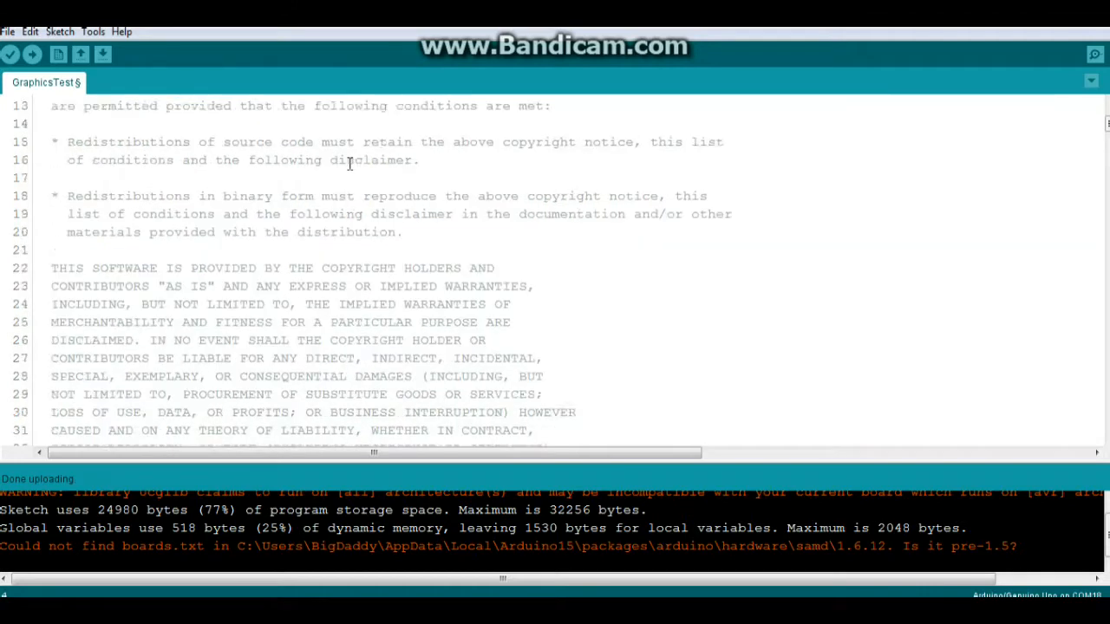
pyautogui.scroll(-3)
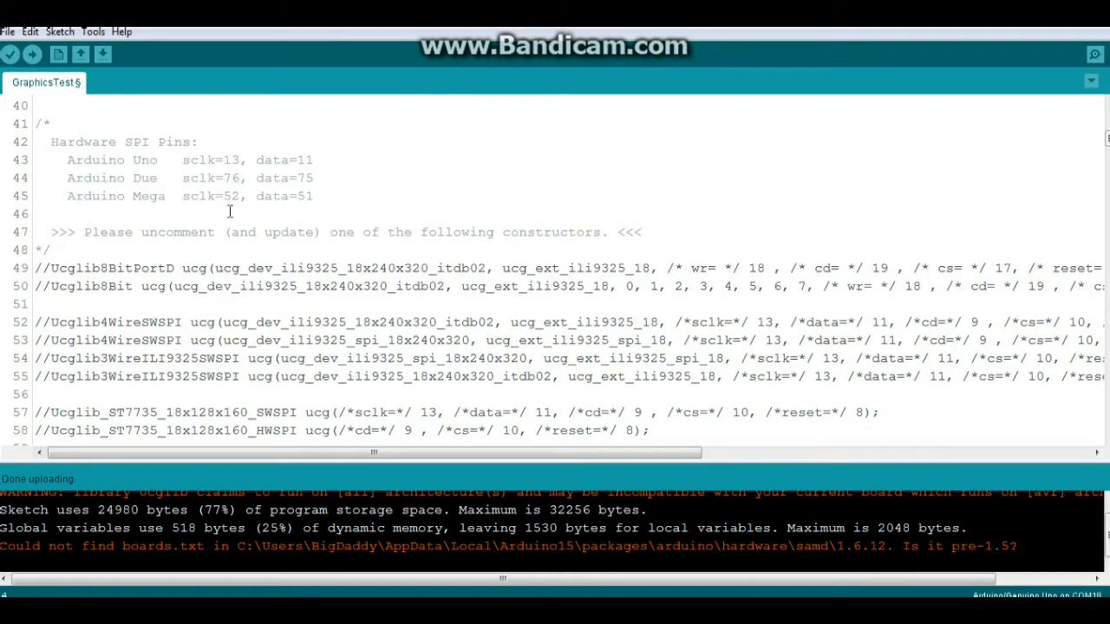
pyautogui.doubleClick(109, 232)
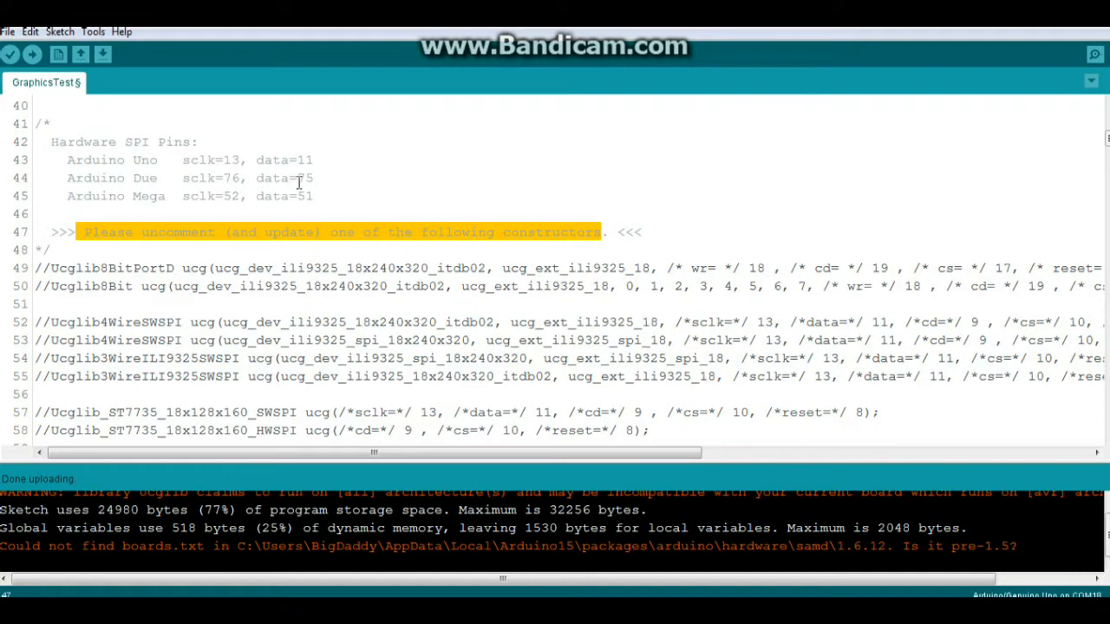
pyautogui.scroll(-3)
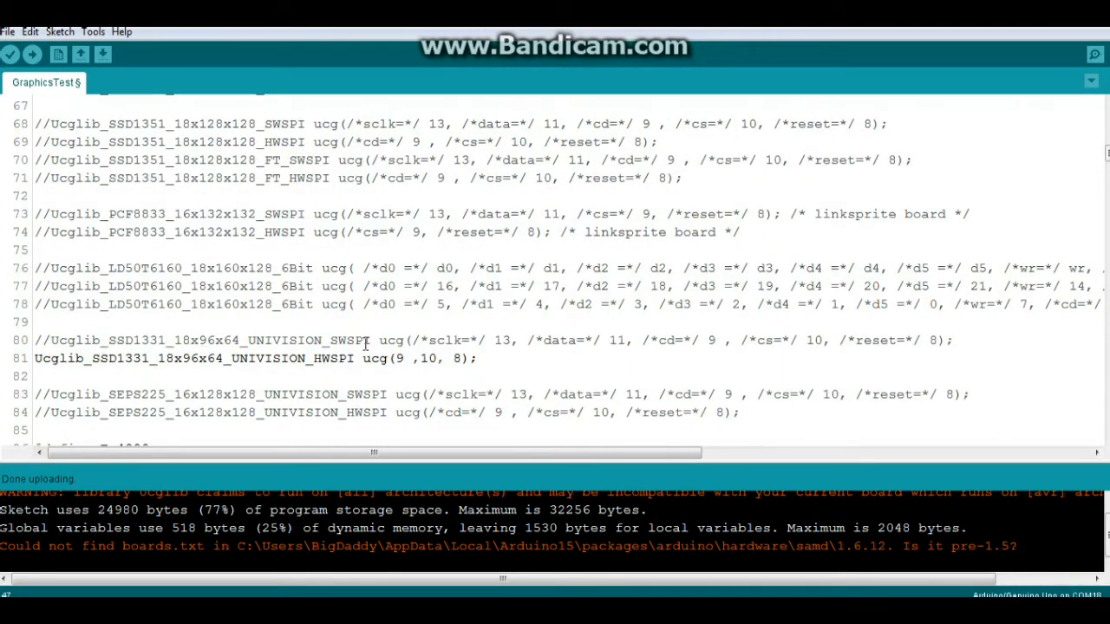
pyautogui.doubleClick(348, 340)
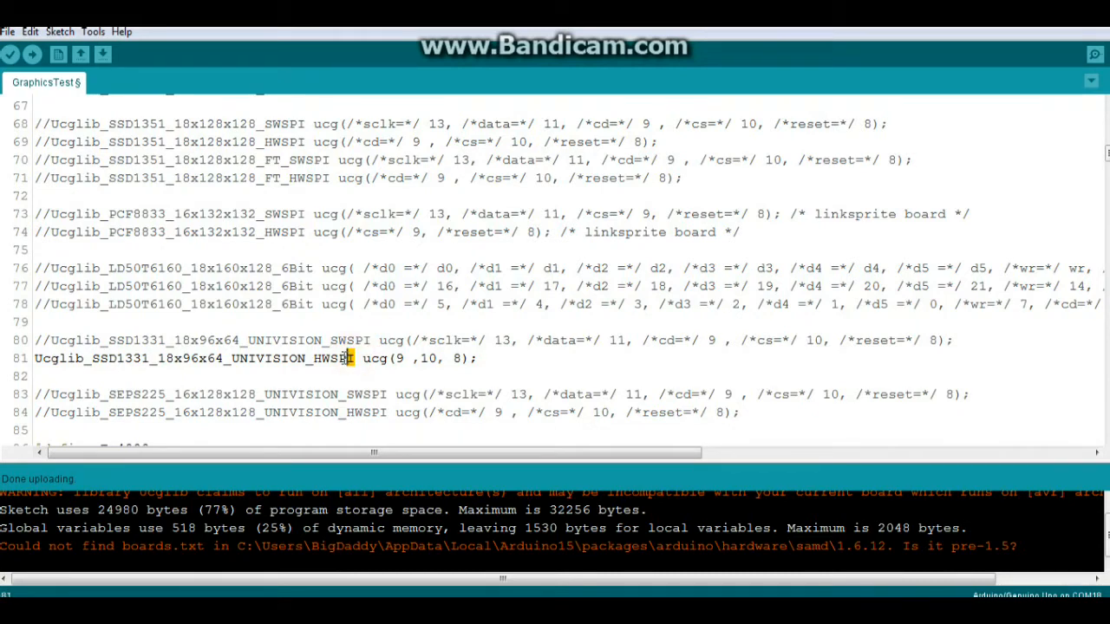
pyautogui.doubleClick(333, 358)
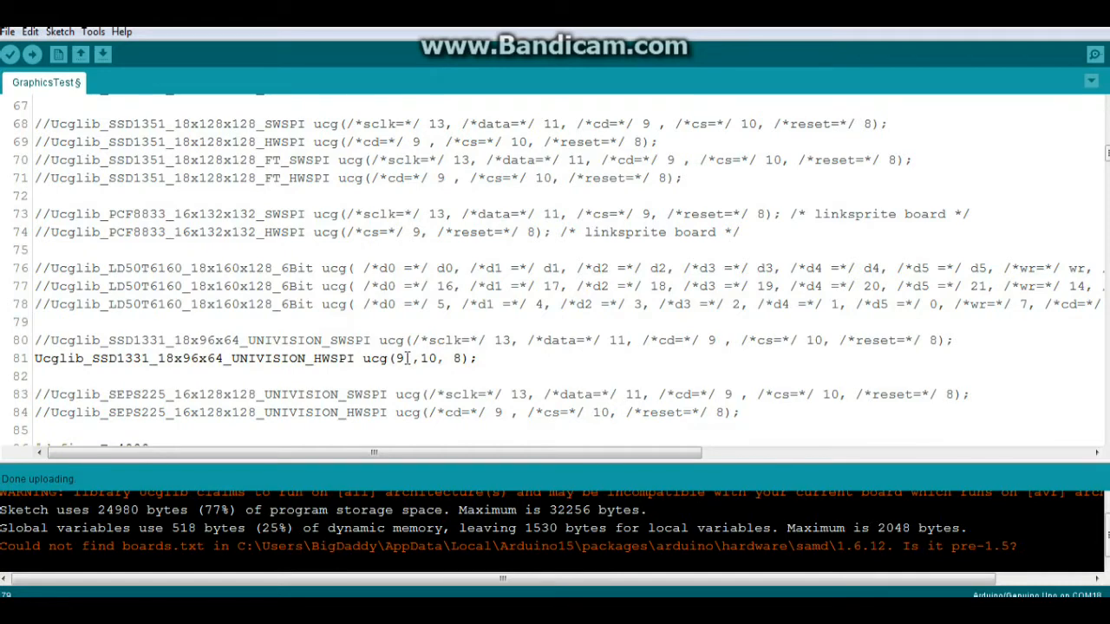
pyautogui.doubleClick(400, 359)
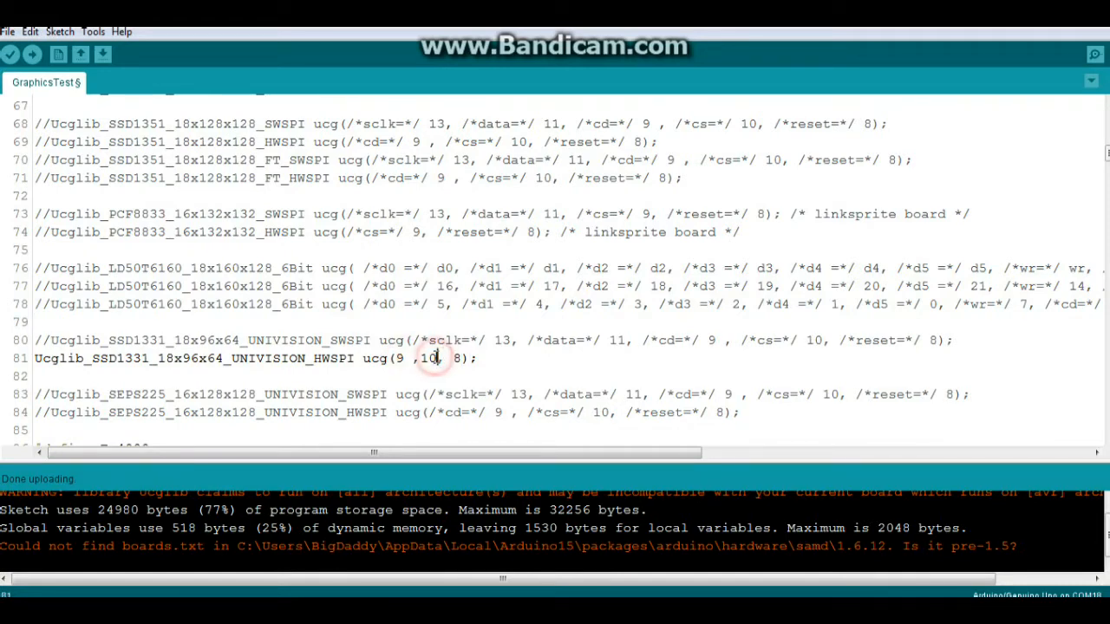
pyautogui.doubleClick(429, 358)
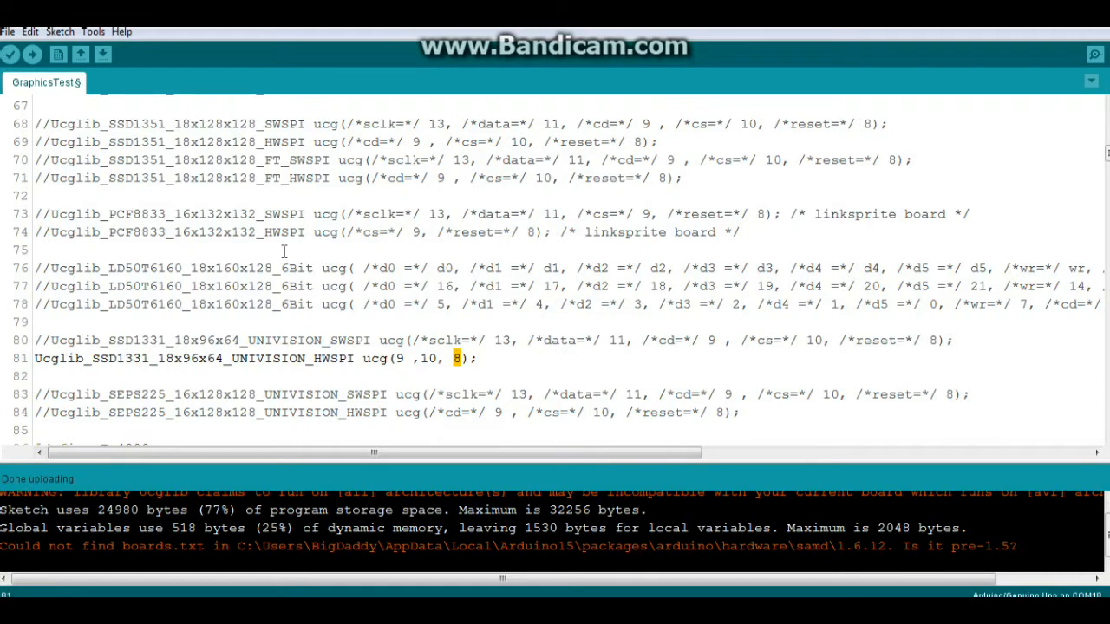
pyautogui.scroll(-3)
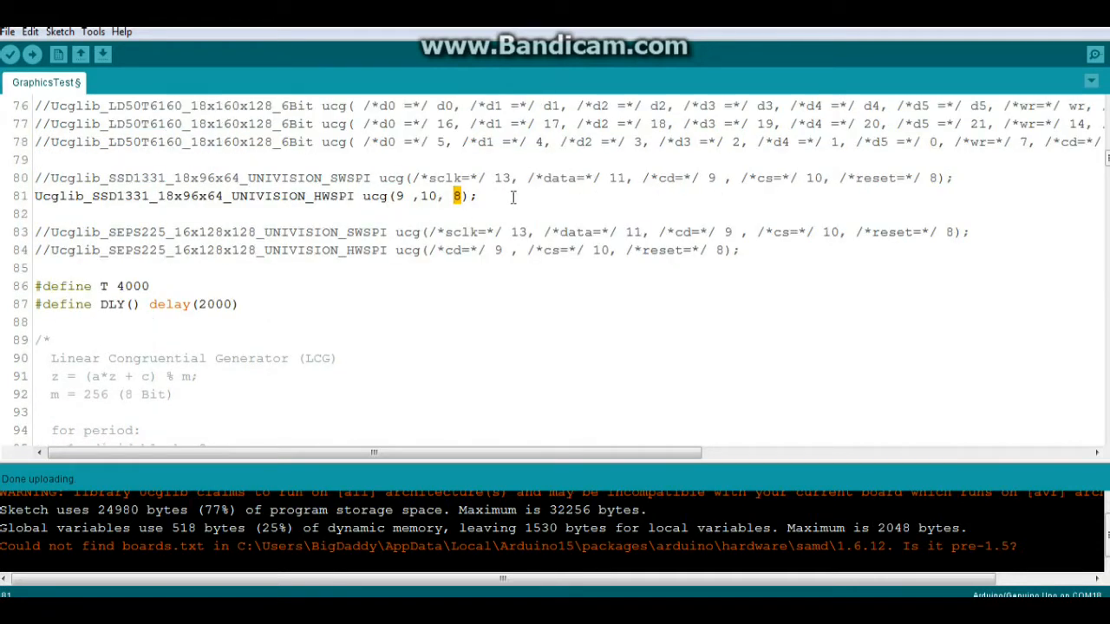
pyautogui.moveTo(159, 196); pyautogui.dragTo(477, 196)
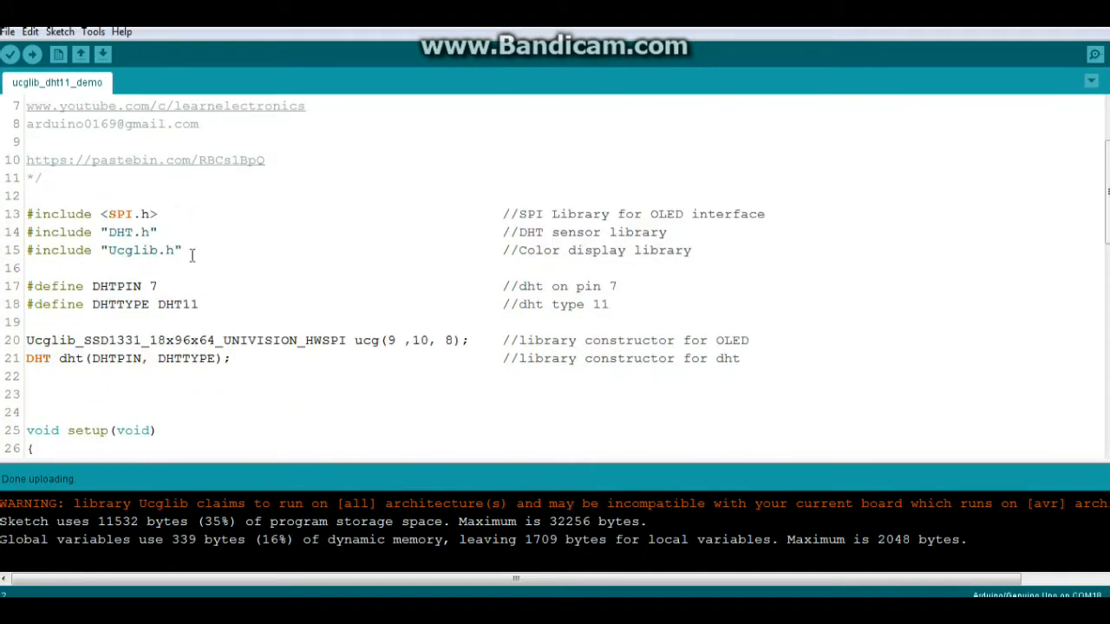
pyautogui.moveTo(26, 214); pyautogui.dragTo(190, 251)
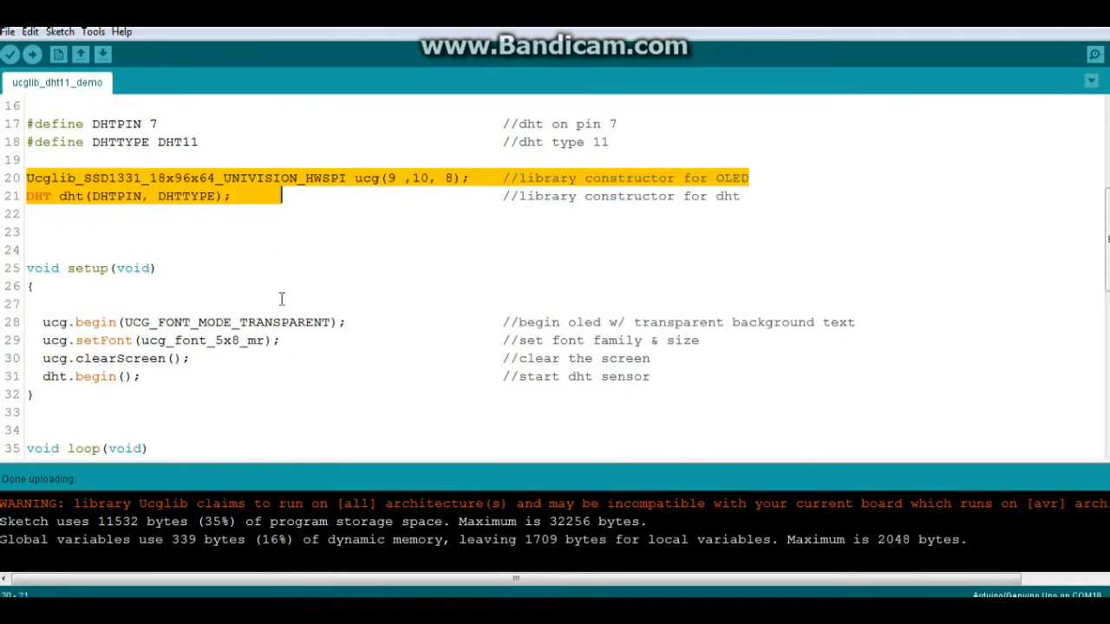
pyautogui.scroll(-3)
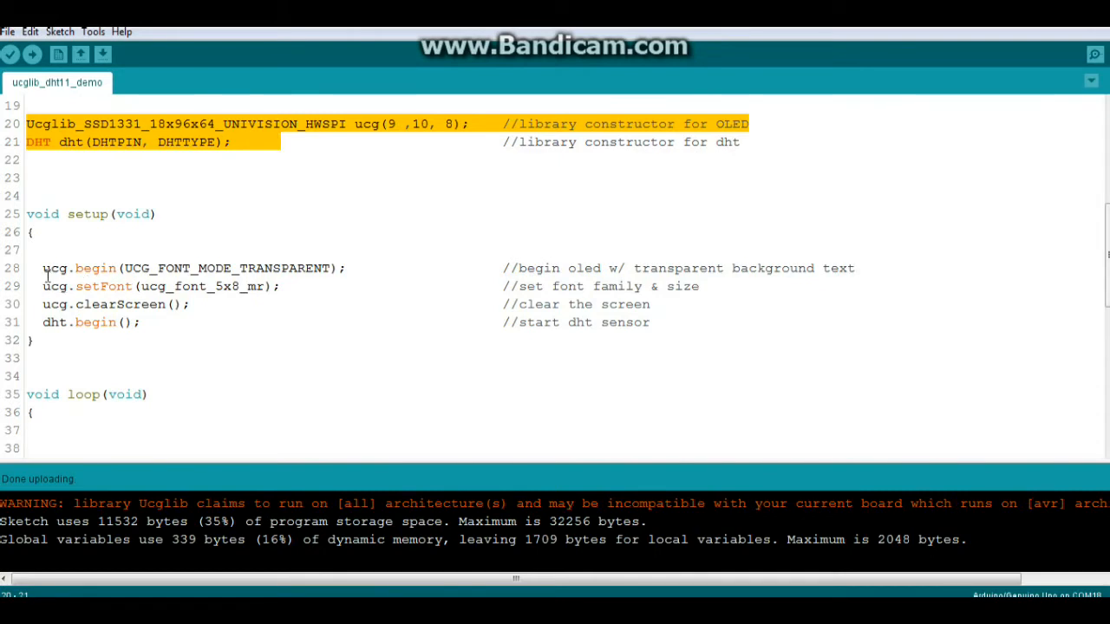
pyautogui.click(48, 268)
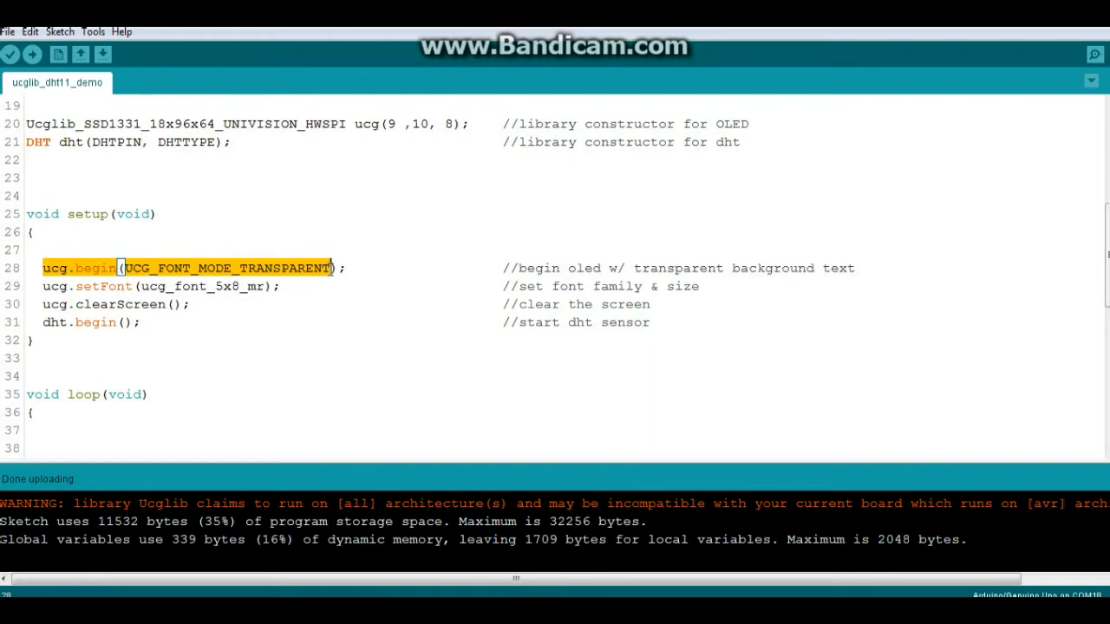
pyautogui.moveTo(316, 232)
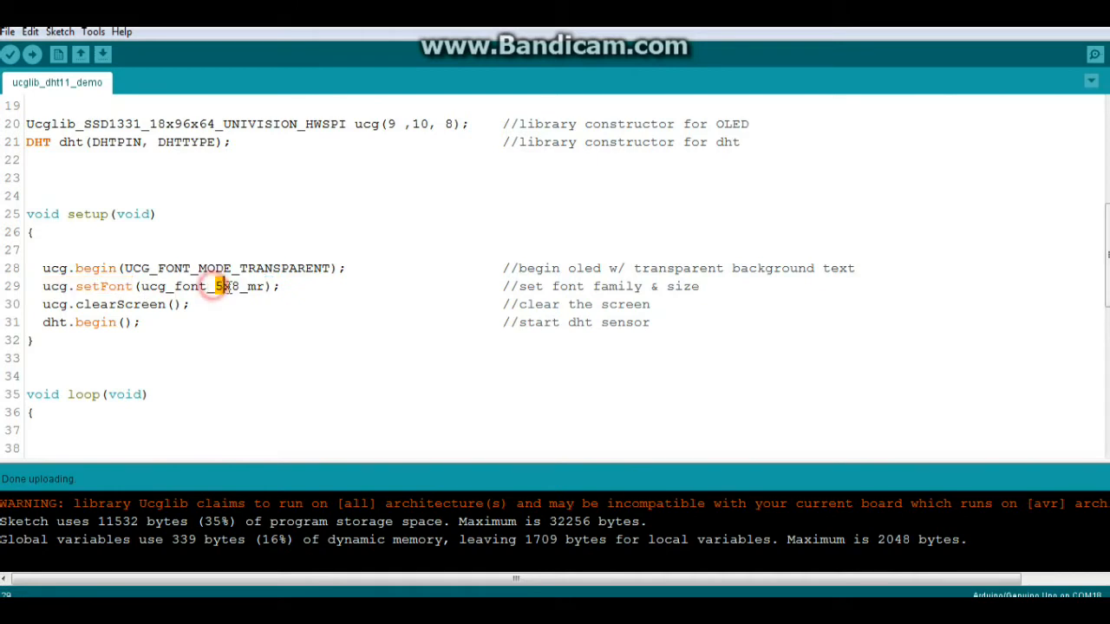
pyautogui.doubleClick(228, 286)
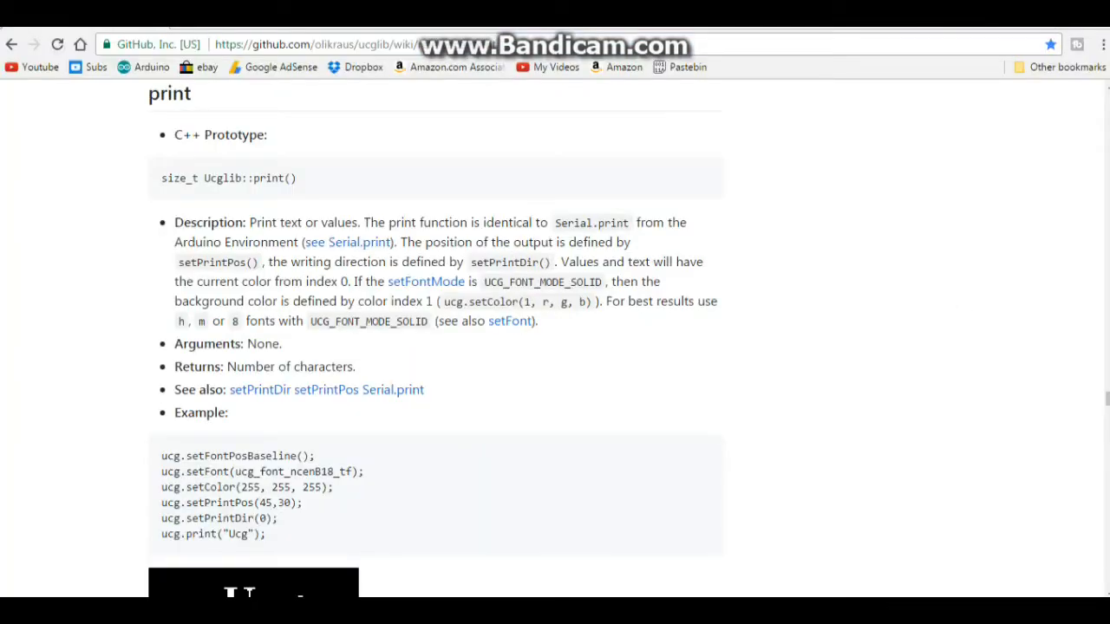
# Scroll to the wiki Table of Contents and open fontgroup04 from the Pages sidebar
pyautogui.scroll(-3)
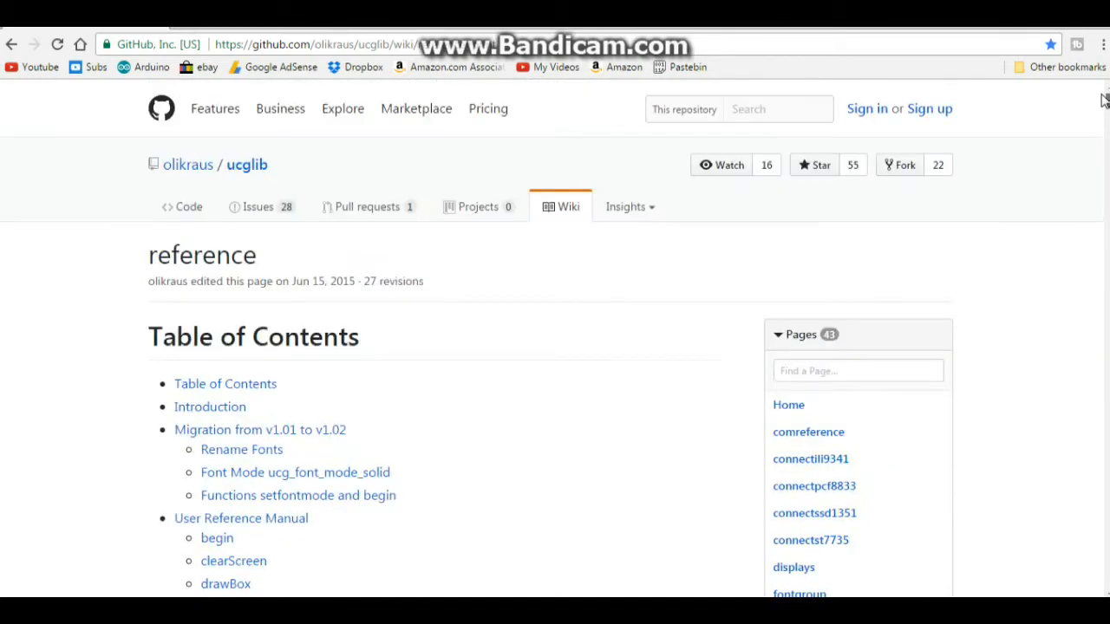
pyautogui.moveTo(447, 338)
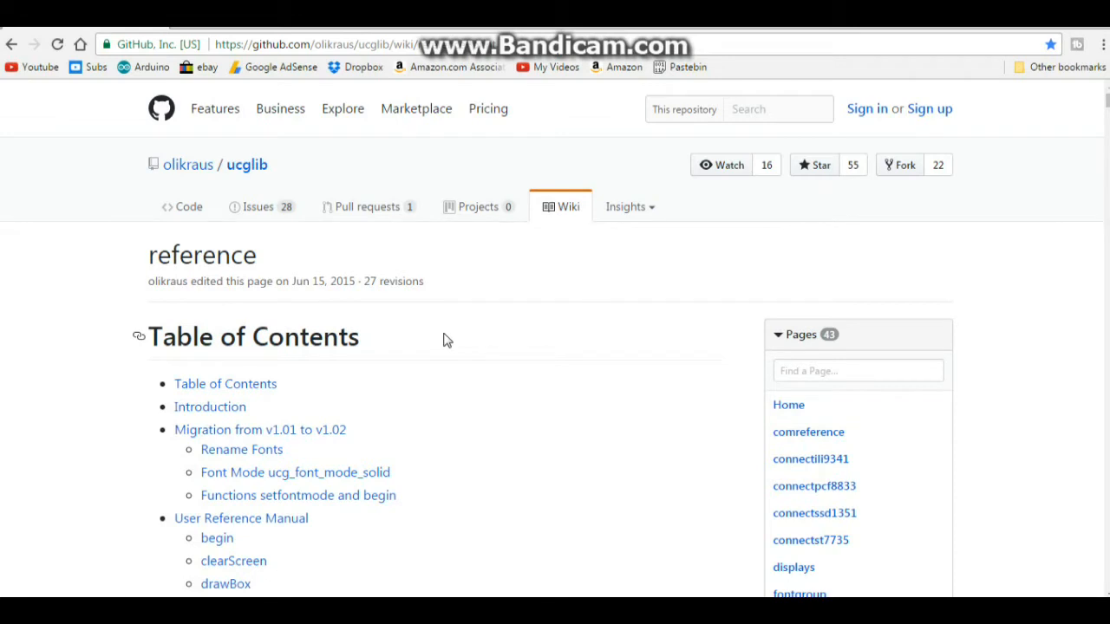
pyautogui.moveTo(434, 340)
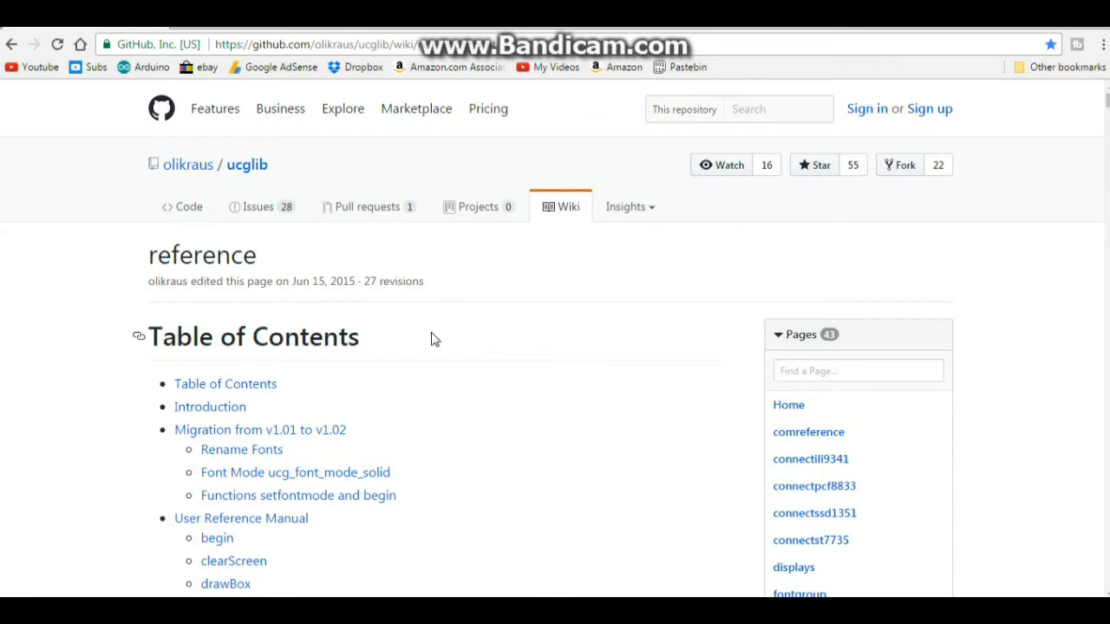
pyautogui.scroll(-3)
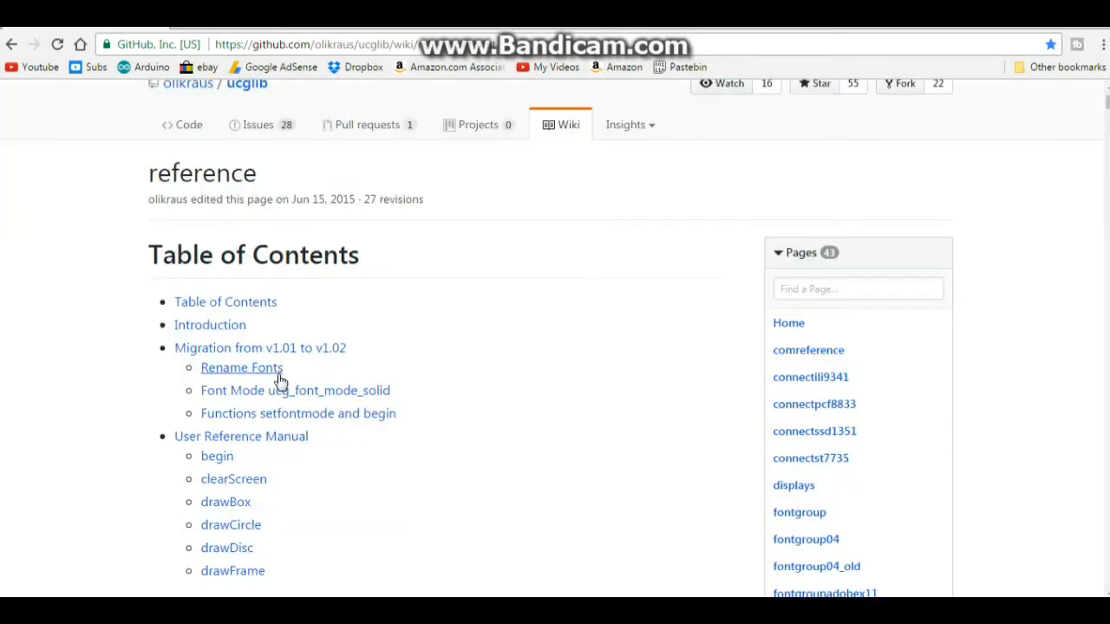
pyautogui.scroll(-3)
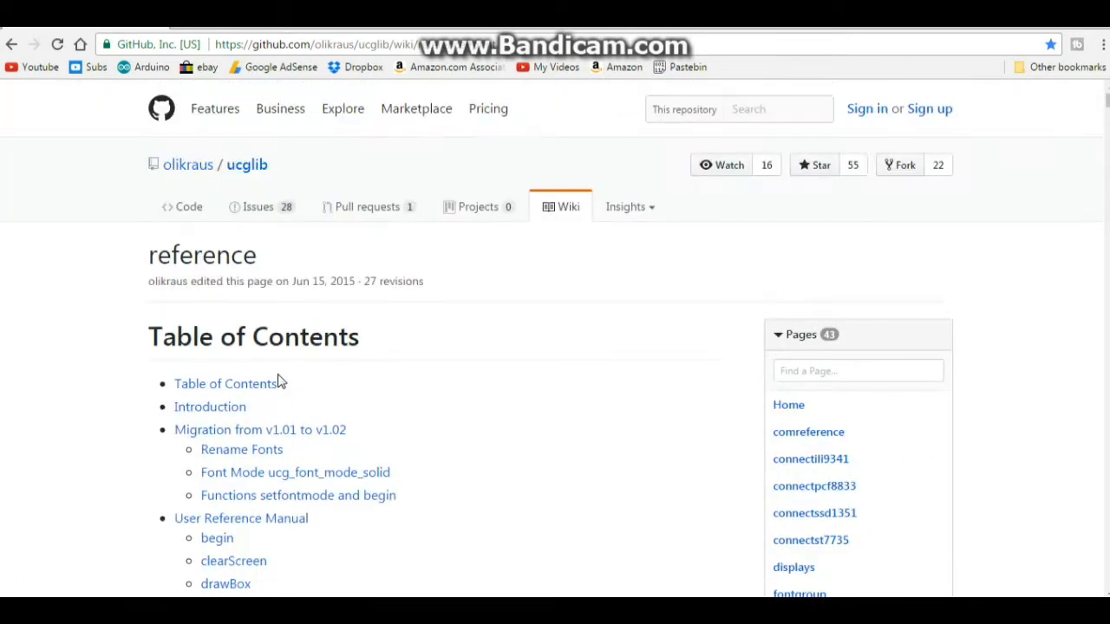
pyautogui.scroll(-3)
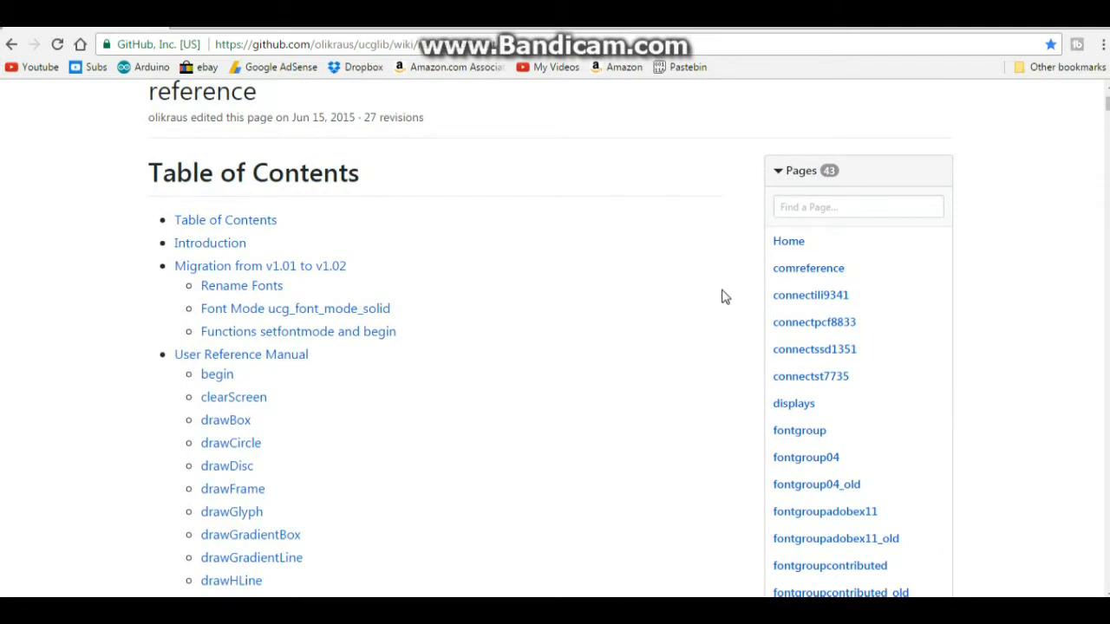
pyautogui.scroll(-3)
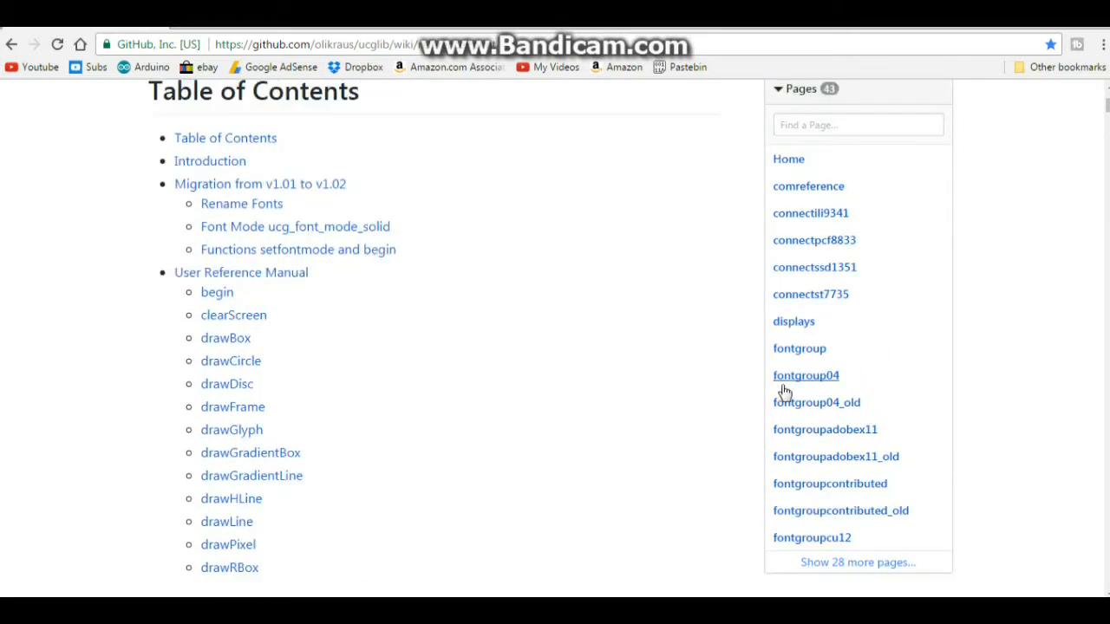
pyautogui.click(806, 376)
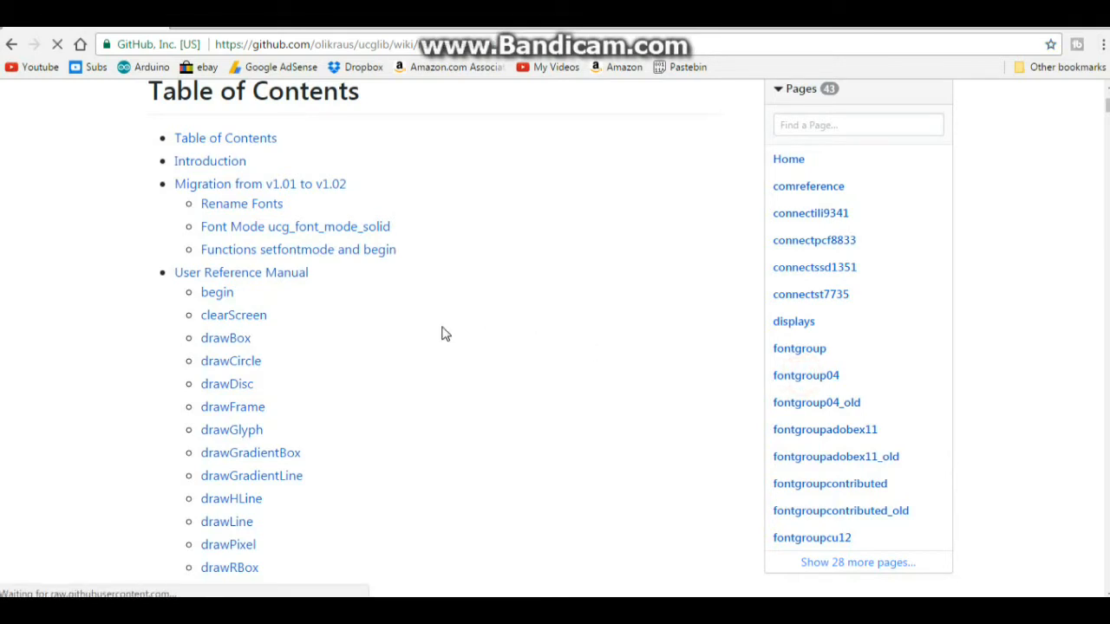
# Scroll fontgroup04, open fontgroupadobex11, and browse previews like ucg_font_courB10_tf
pyautogui.click(806, 374)
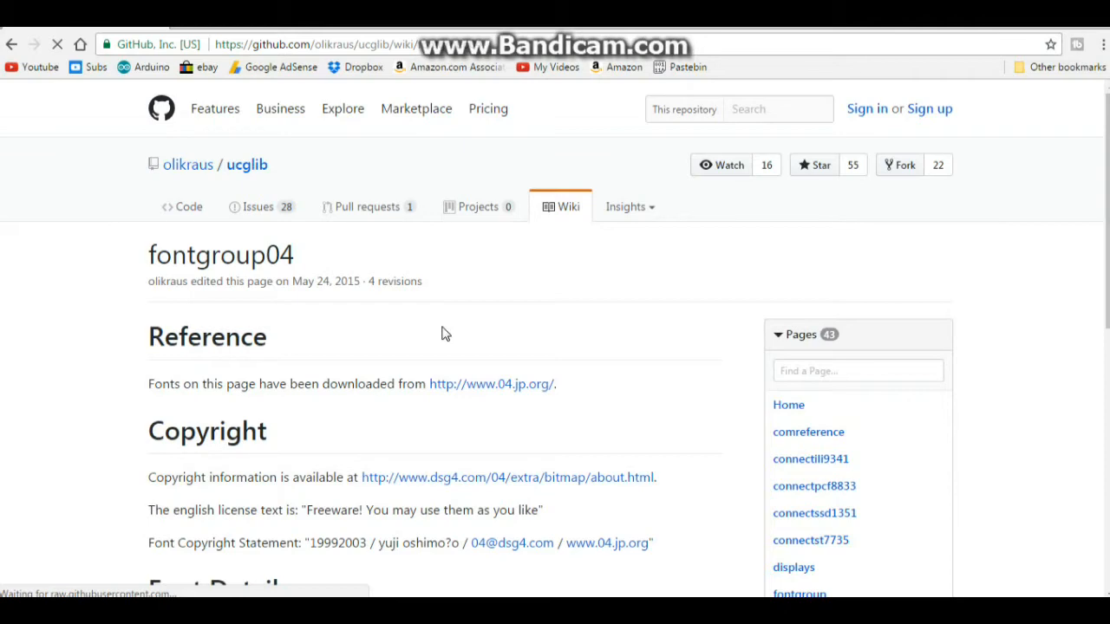
pyautogui.scroll(-3)
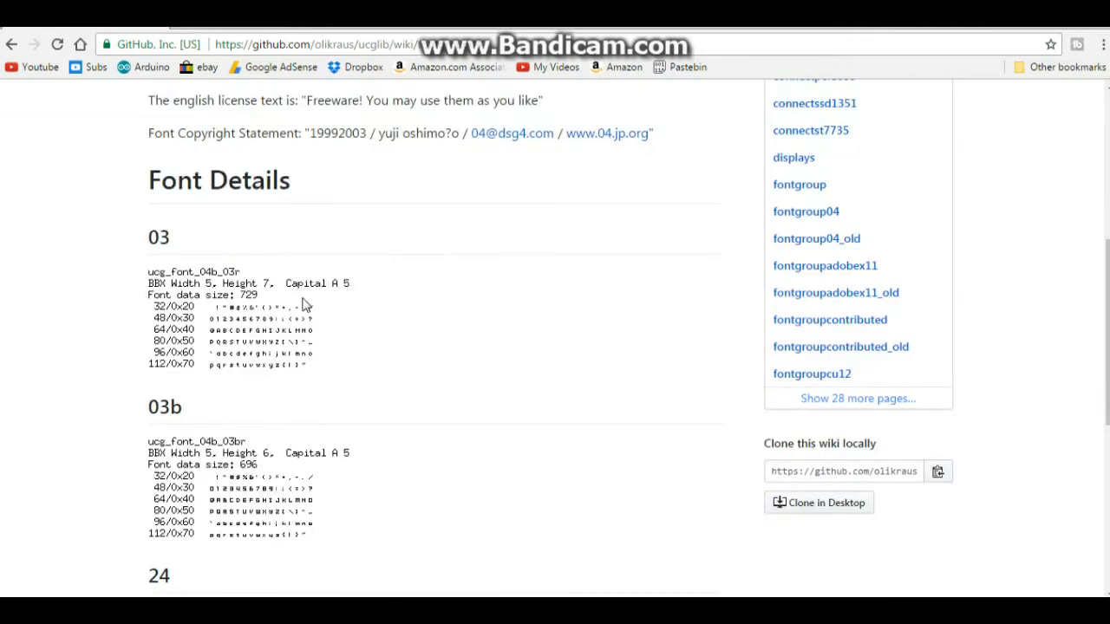
pyautogui.scroll(-3)
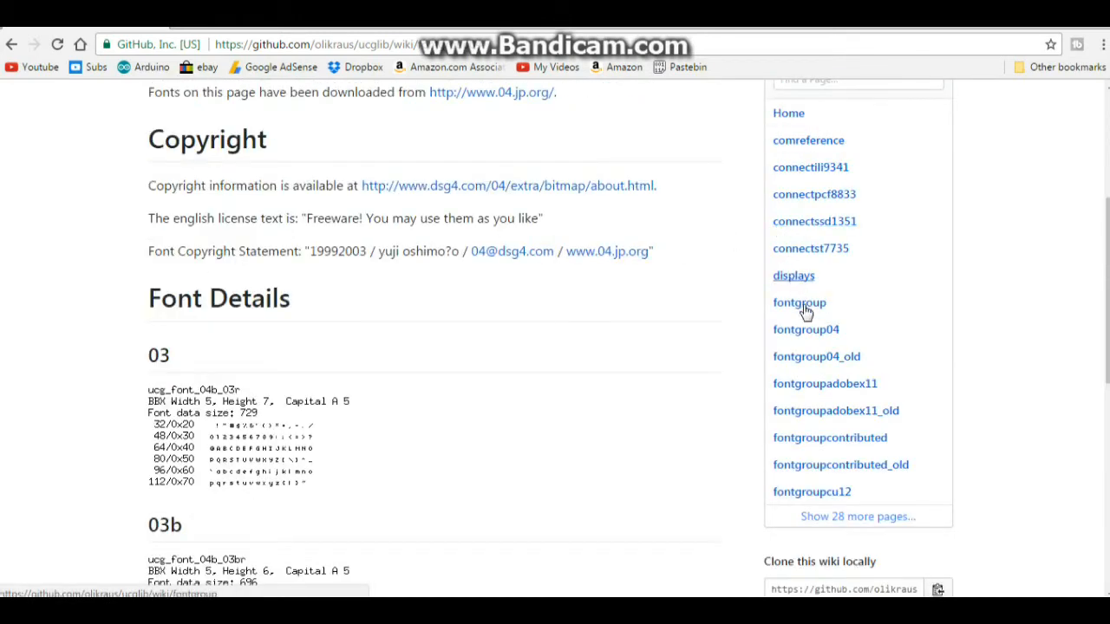
pyautogui.click(825, 383)
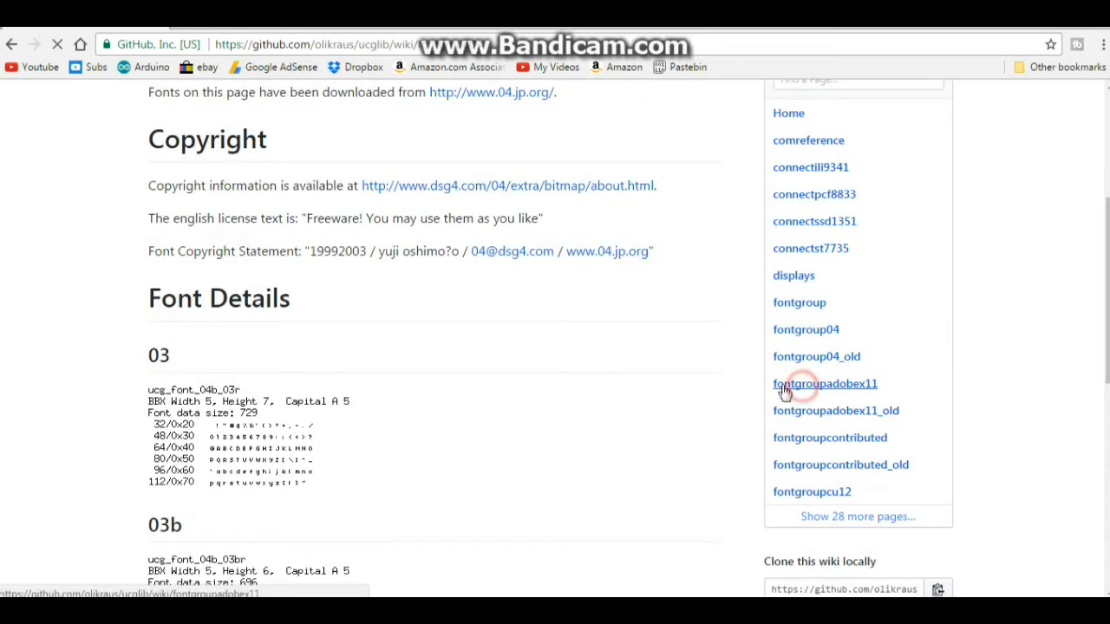
pyautogui.click(825, 384)
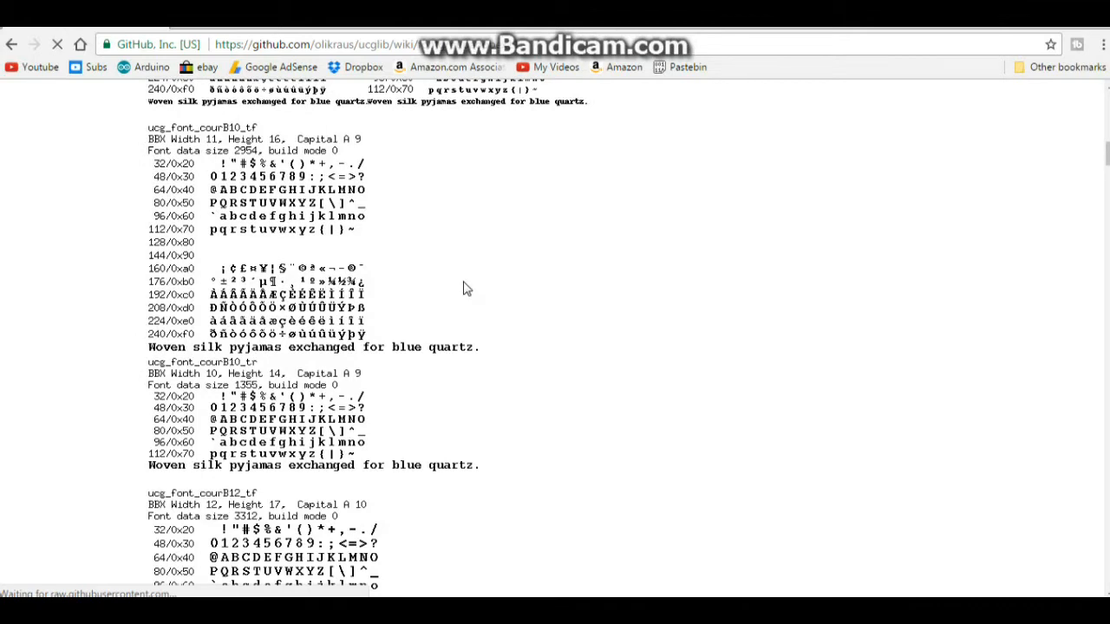
pyautogui.scroll(-3)
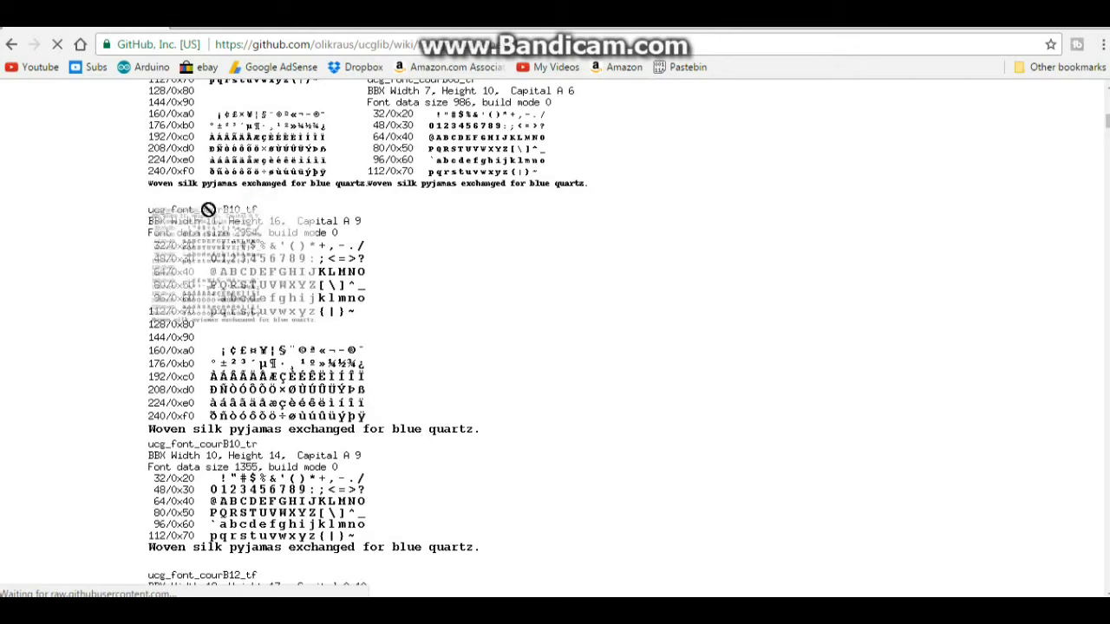
pyautogui.scroll(-3)
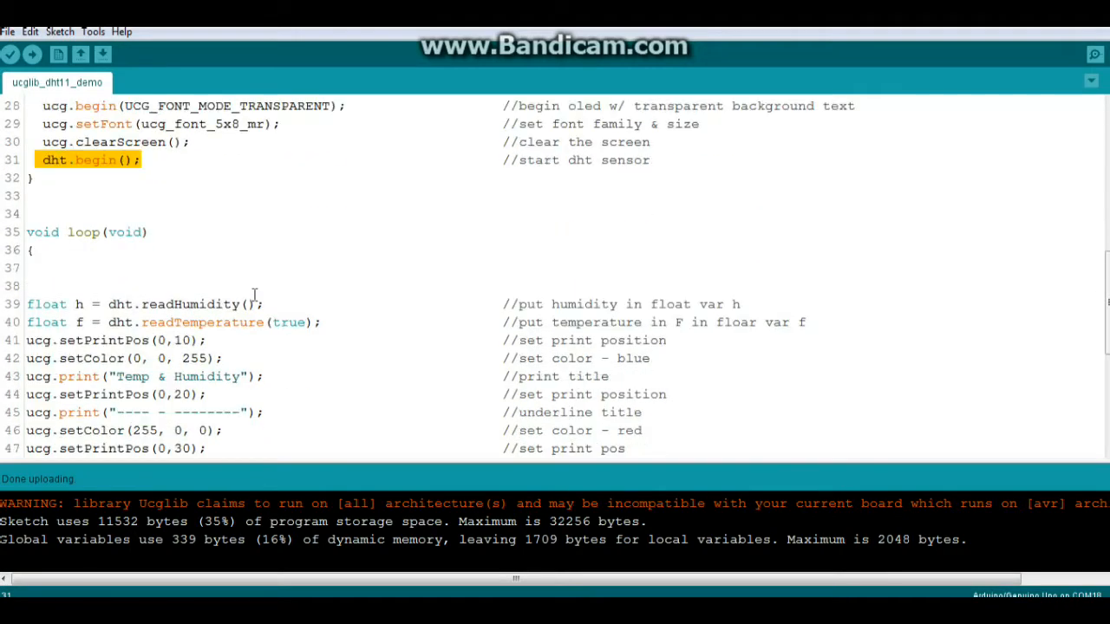
pyautogui.scroll(-3)
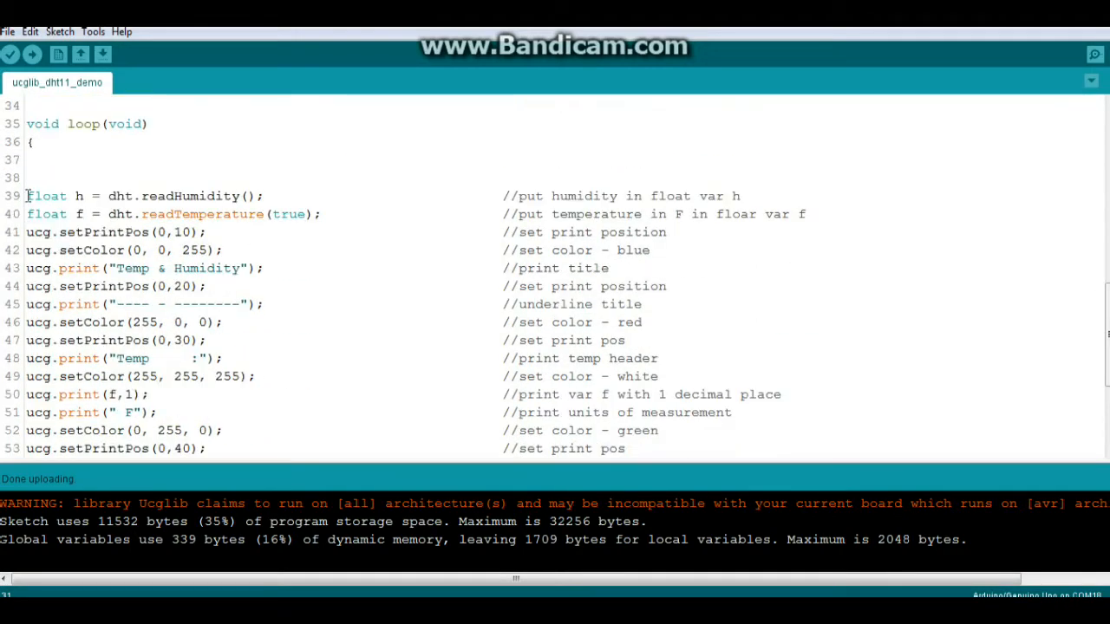
pyautogui.moveTo(27, 195); pyautogui.dragTo(343, 214)
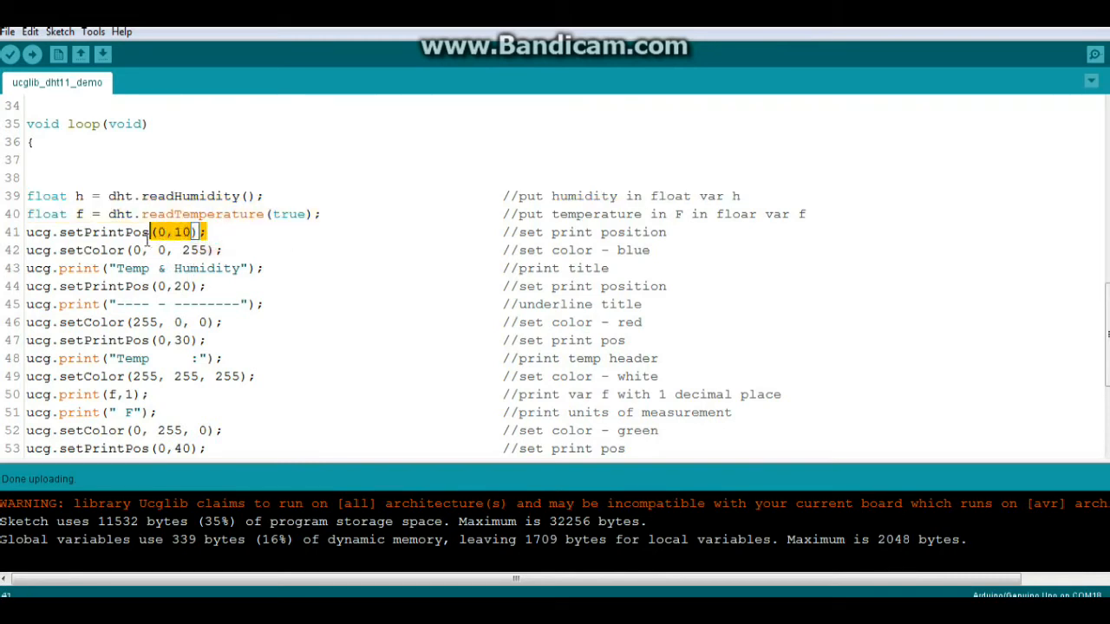
pyautogui.tripleClick(112, 231)
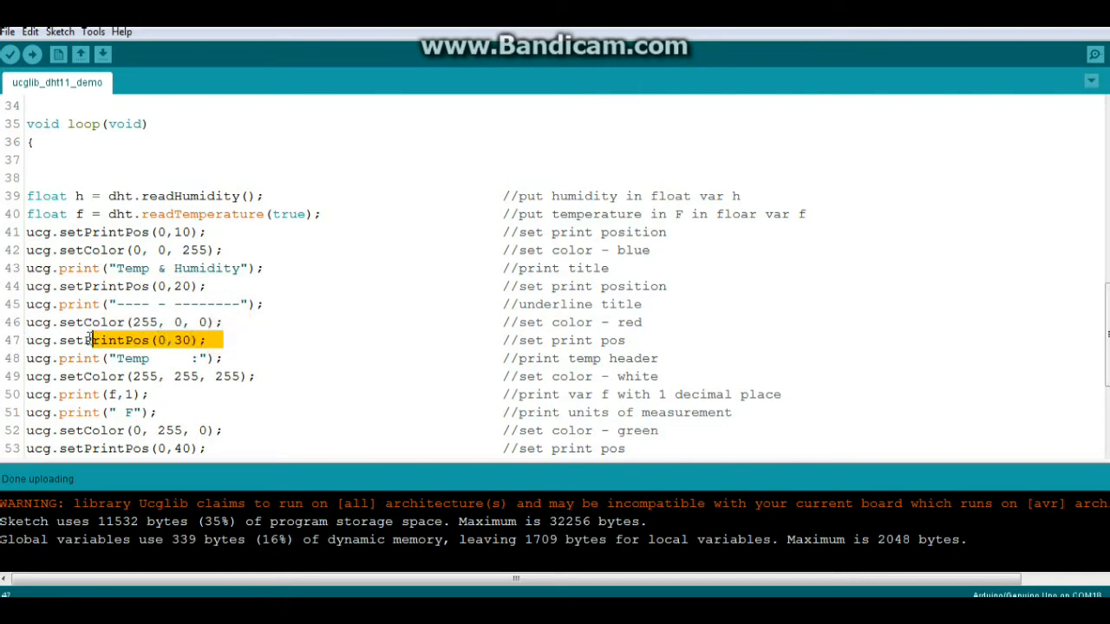
pyautogui.scroll(-3)
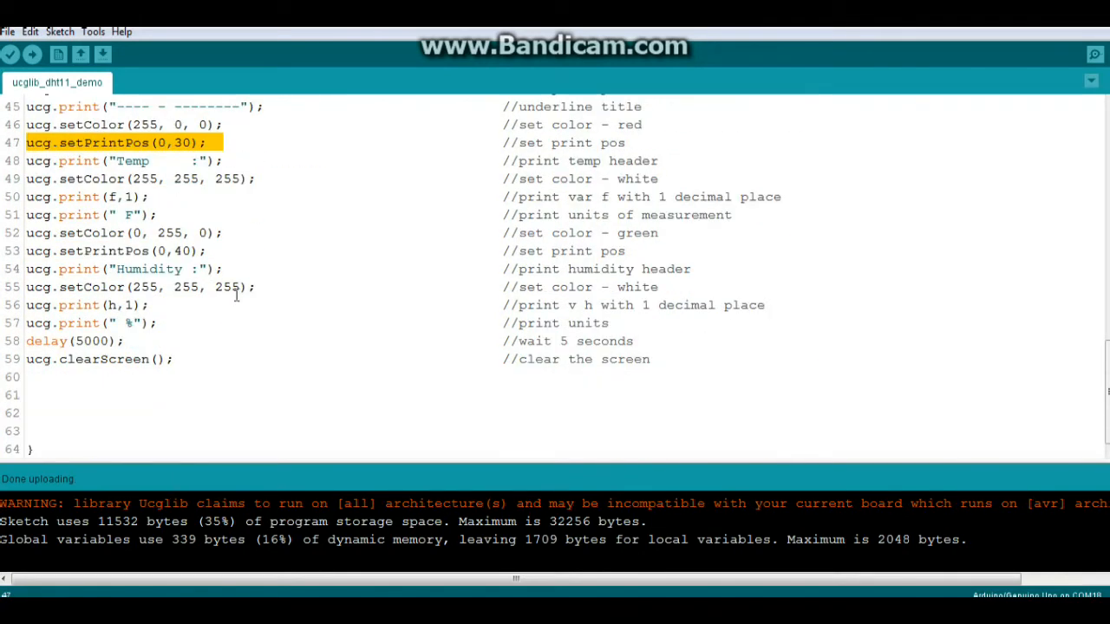